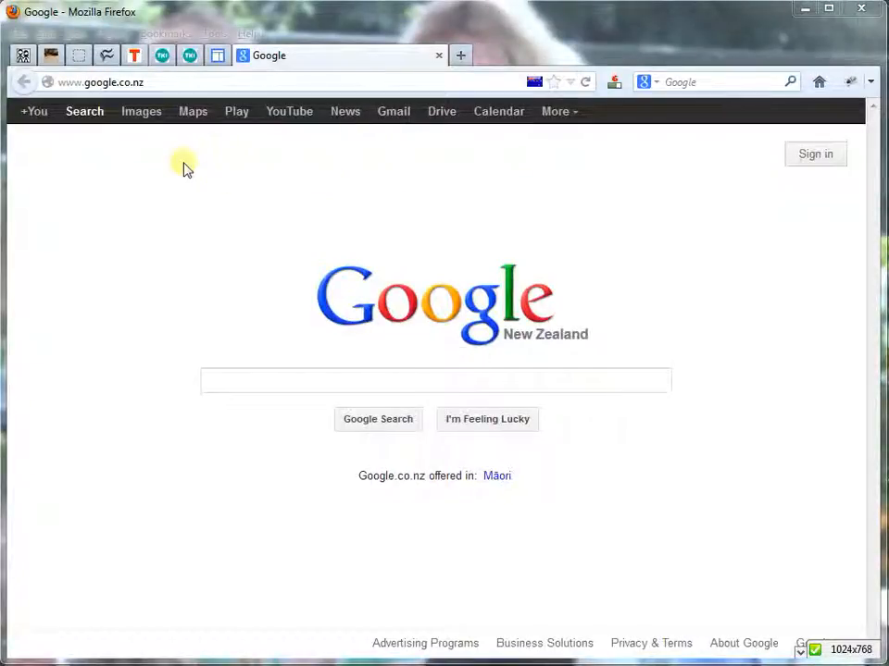
mouse_move(206, 372)
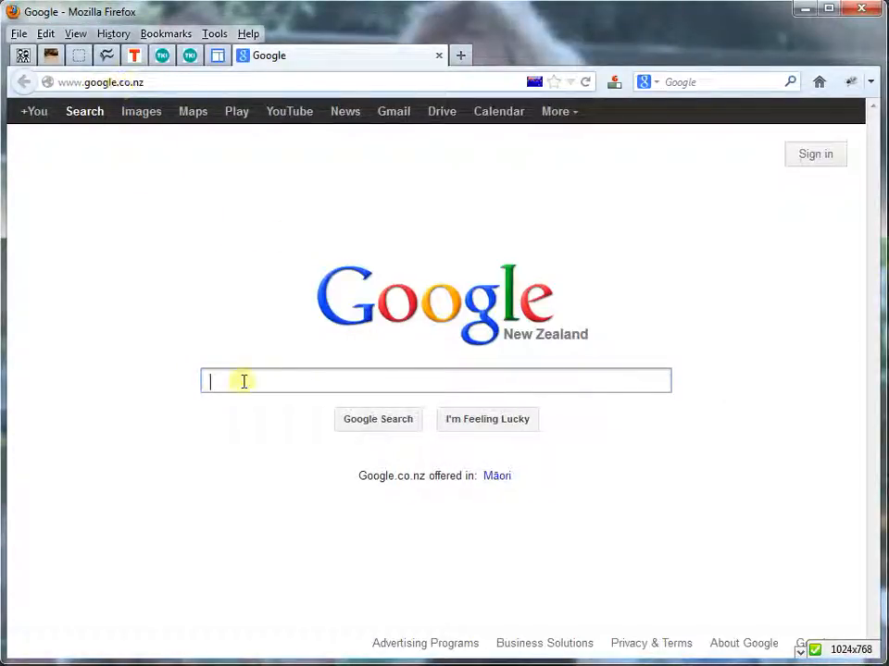
- Search Google for LEARNZ and open the LEARNZ virtual field trips homepage
type("LEAR")
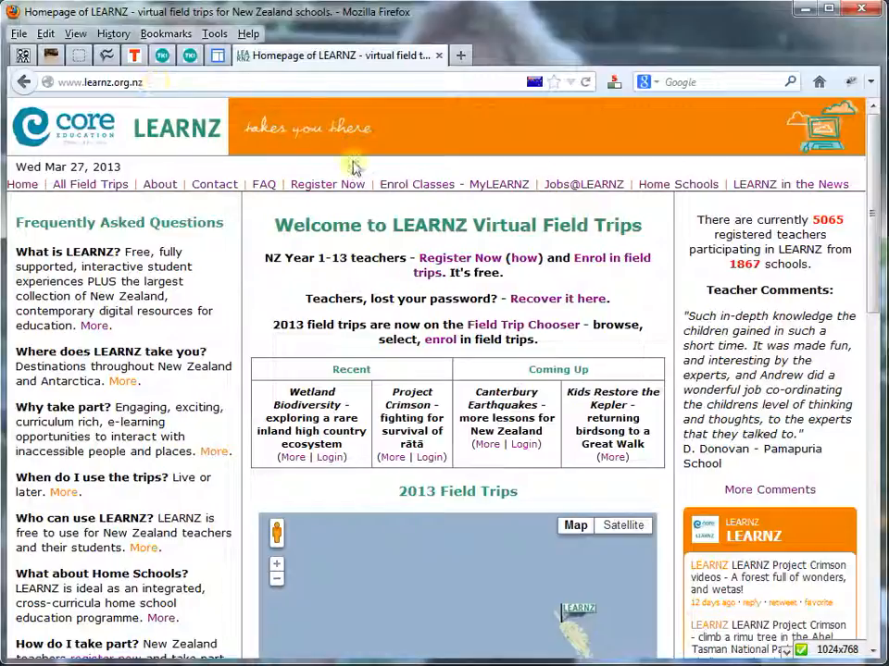
mouse_move(459, 257)
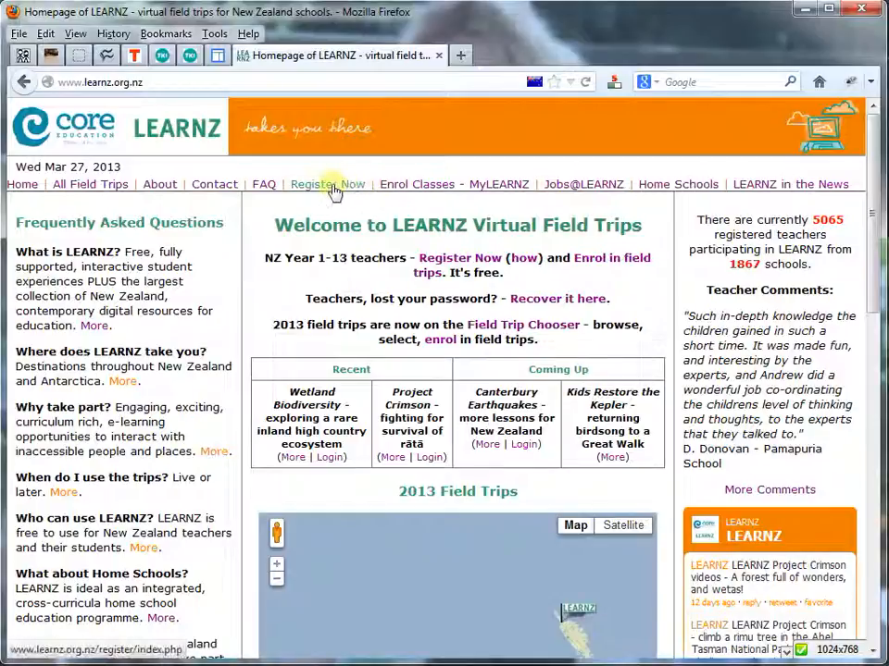
- Open the LEARNZ Register Now page with the empty teacher sign-up form
left_click(327, 184)
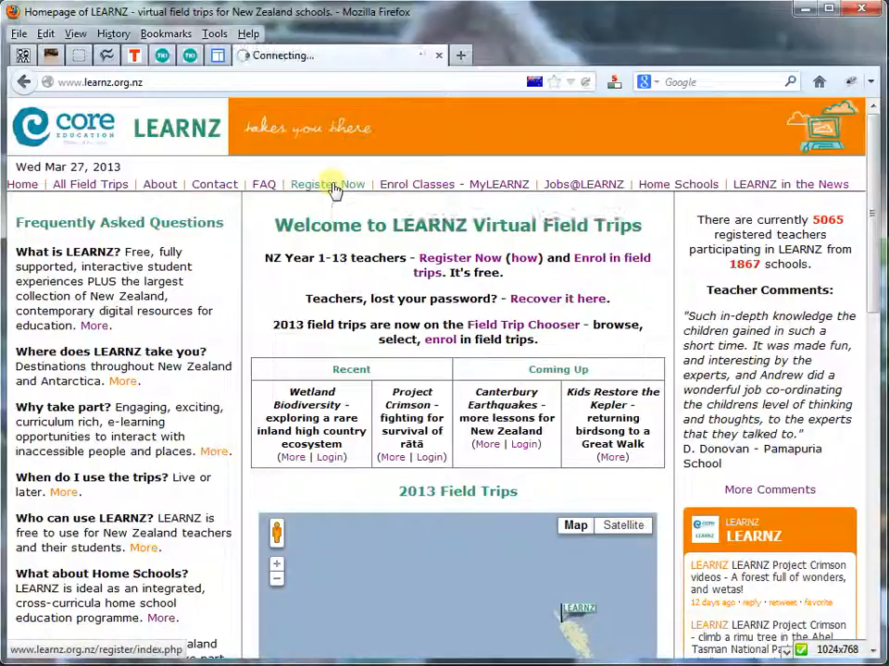
left_click(326, 184)
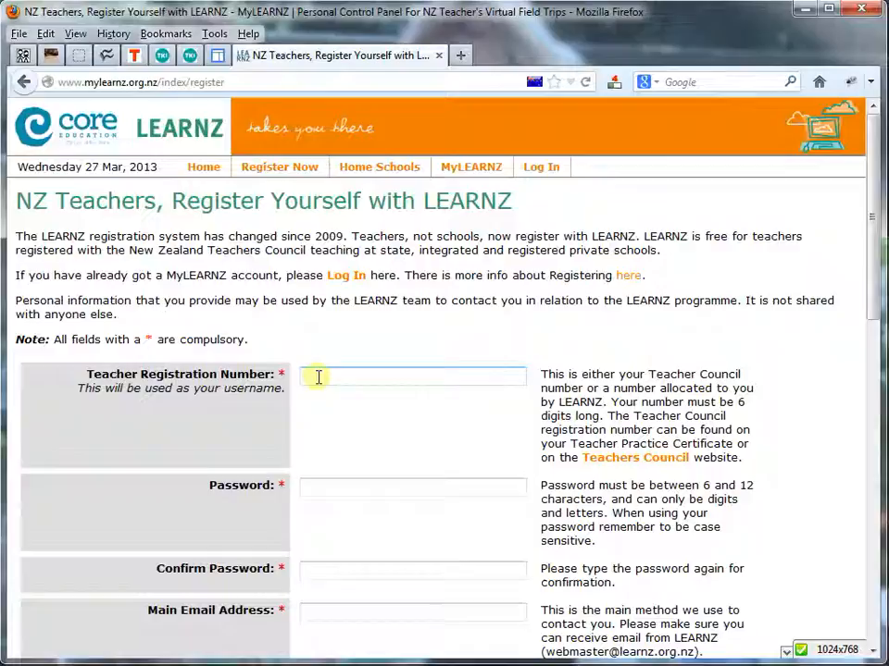
mouse_move(313, 376)
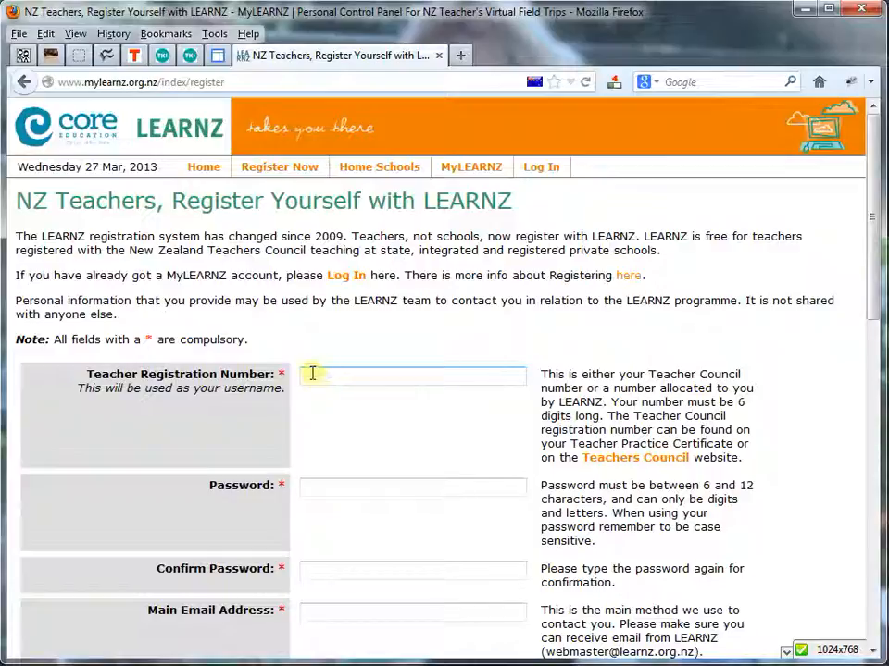
mouse_move(635, 458)
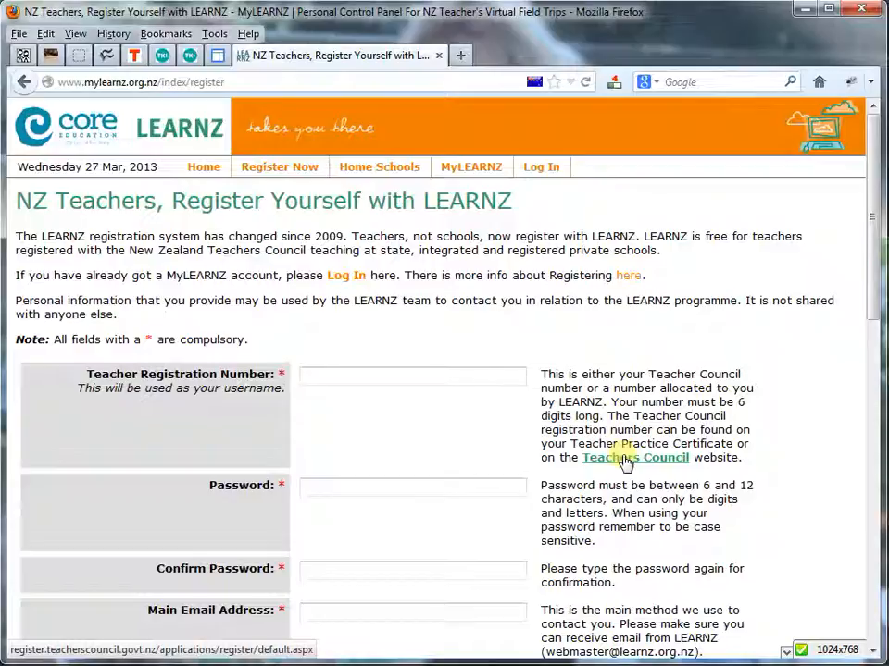
- Bring up the context menu for the Teachers Council link beside the registration number field
right_click(634, 457)
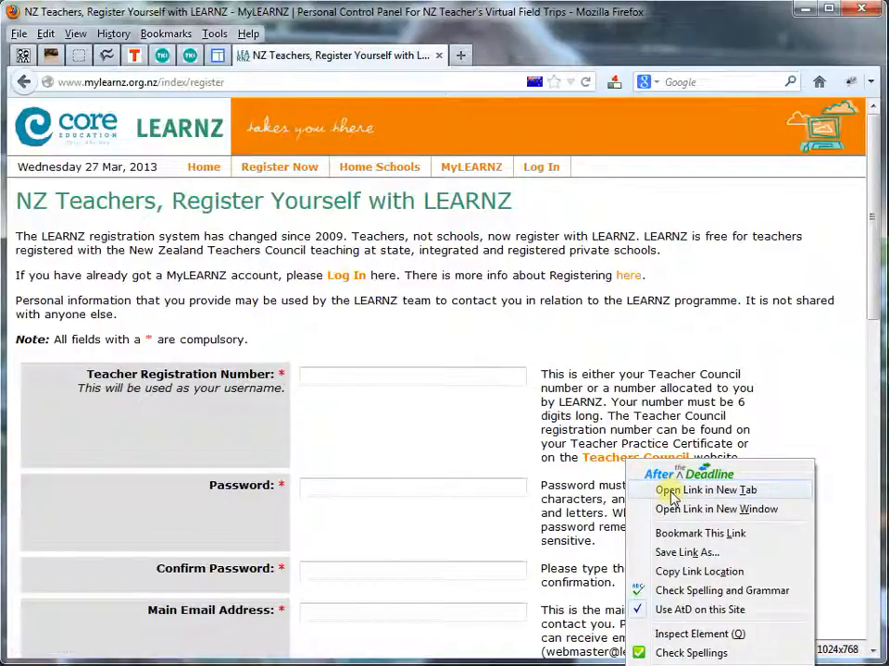
- Search the Teachers Council online register for surname Matthews in a new tab
left_click(717, 490)
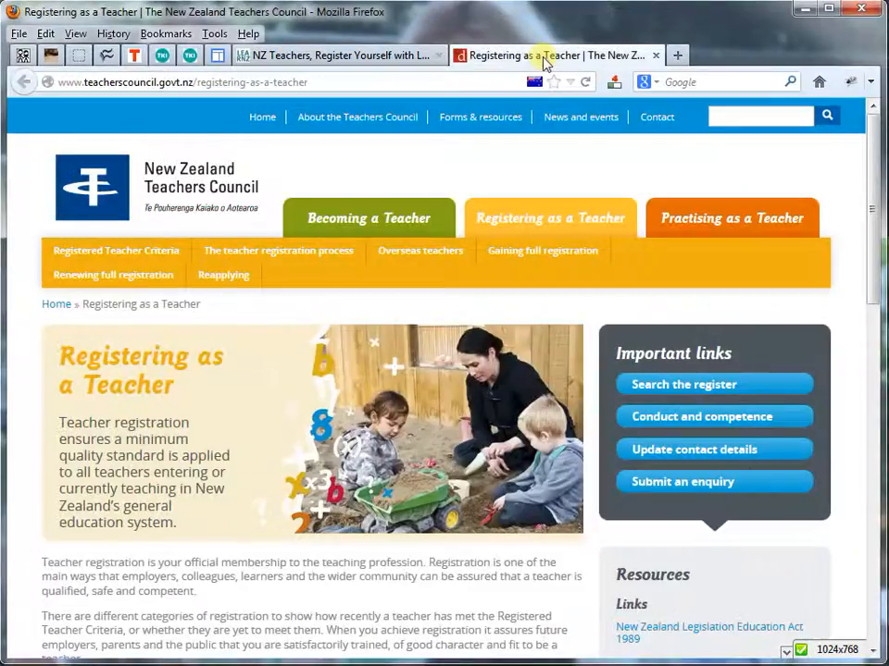
mouse_move(749, 176)
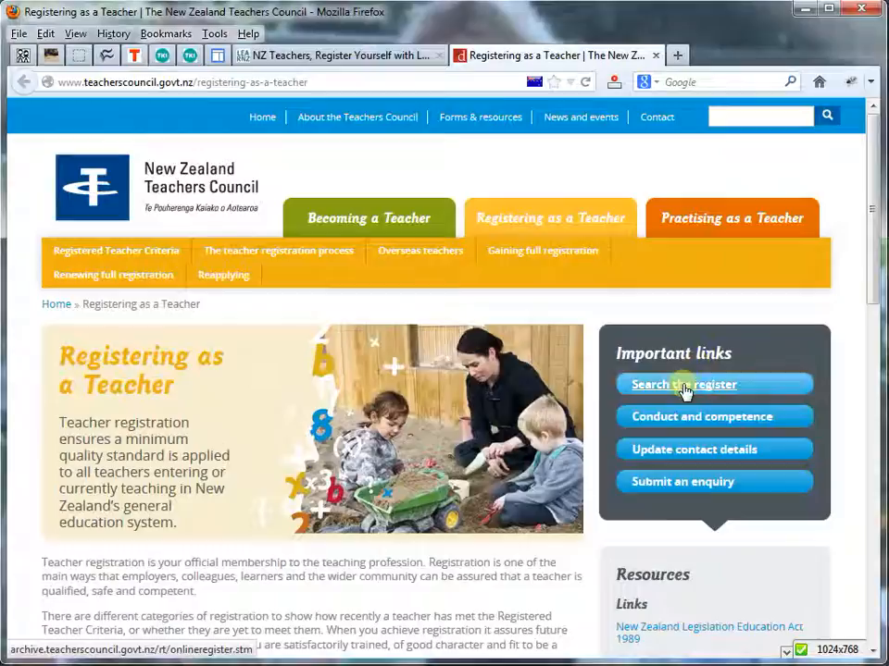
left_click(684, 384)
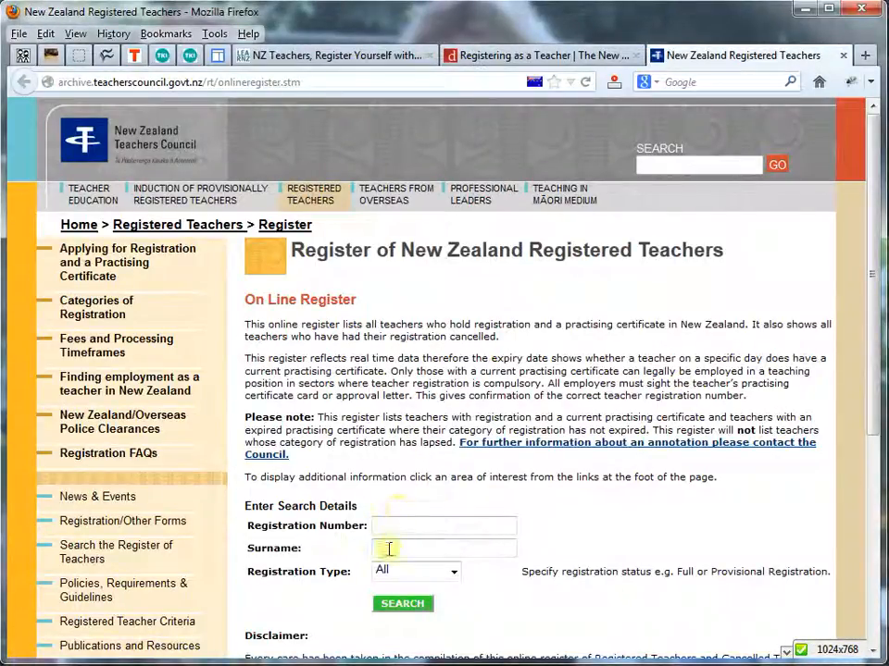
type("Matthews")
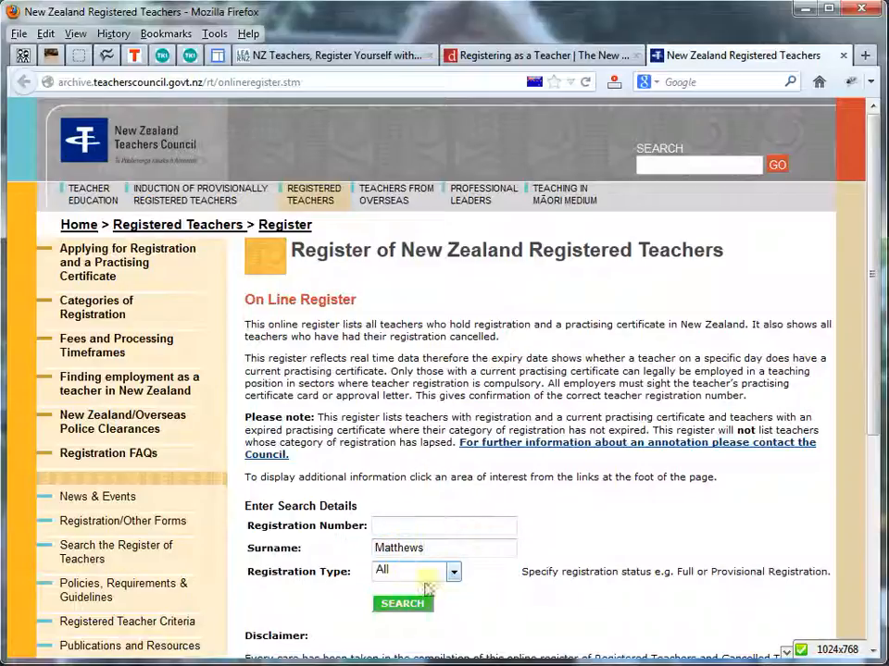
left_click(402, 603)
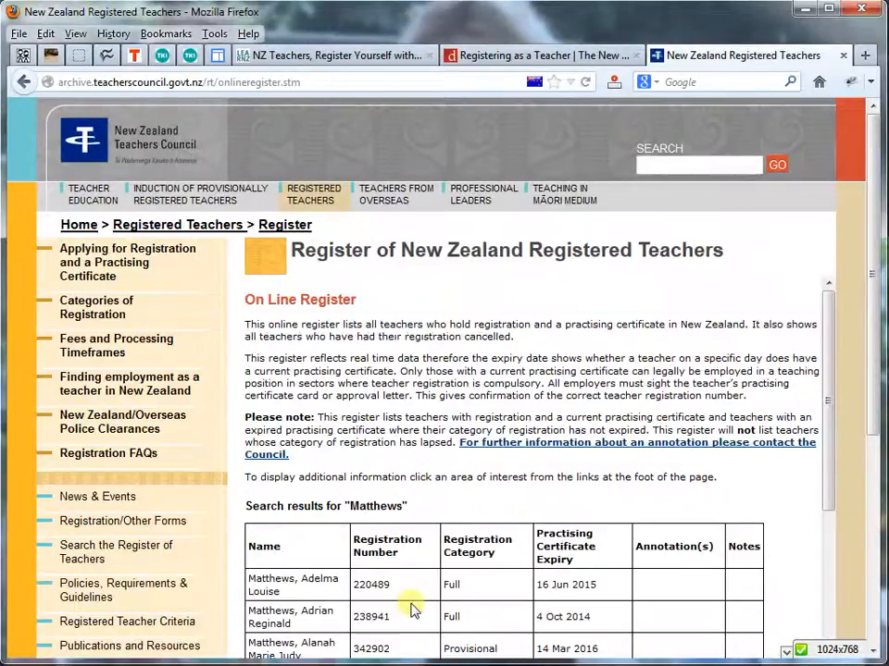
scroll("down", 3)
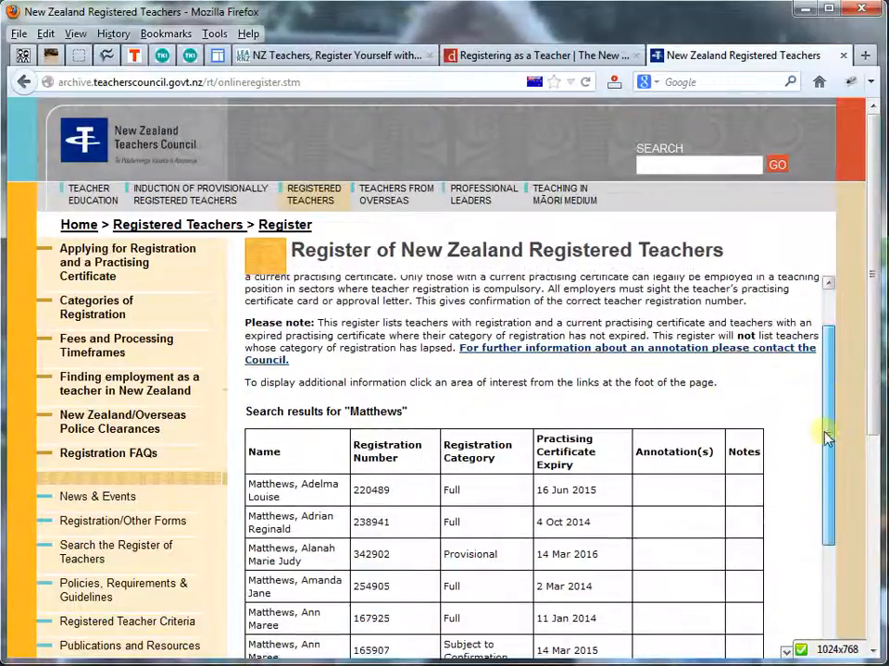
scroll("down", 3)
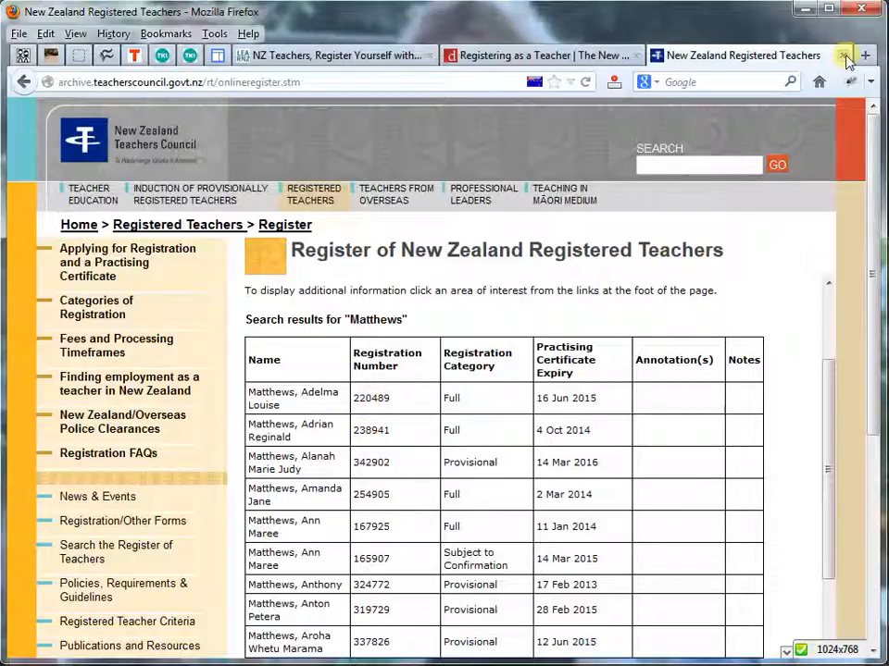
mouse_move(843, 58)
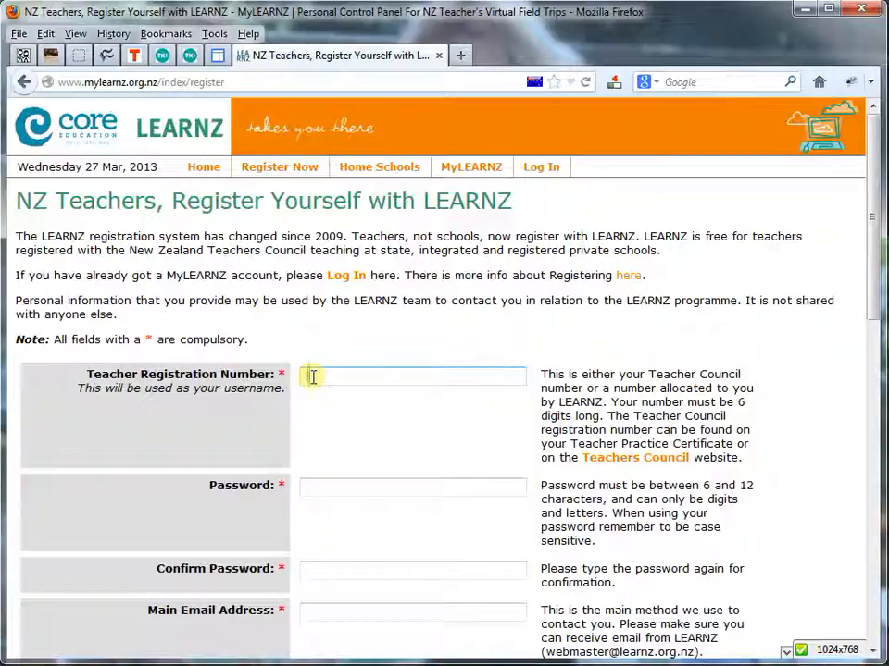
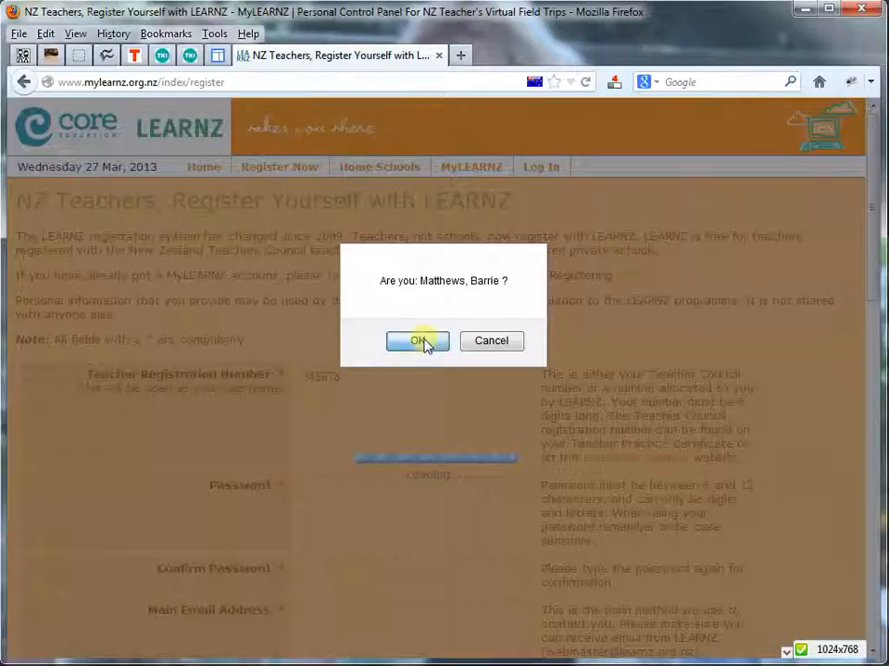
left_click(417, 341)
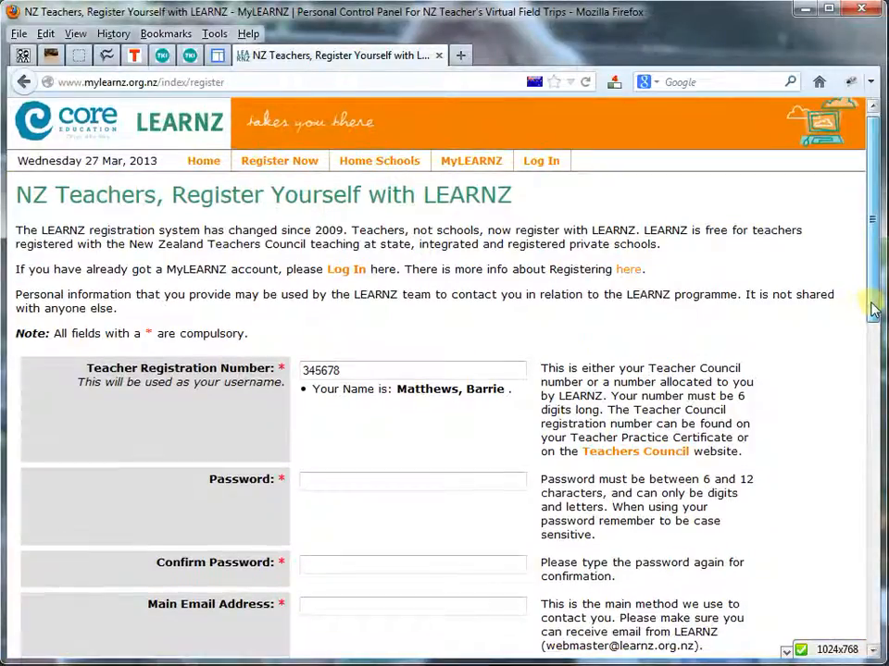
scroll("down", 3)
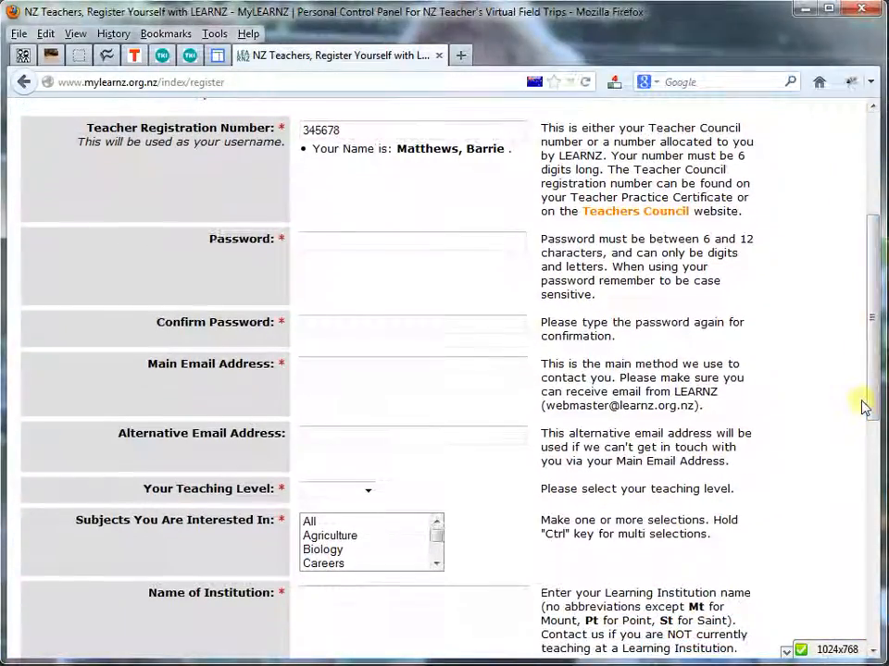
type("••")
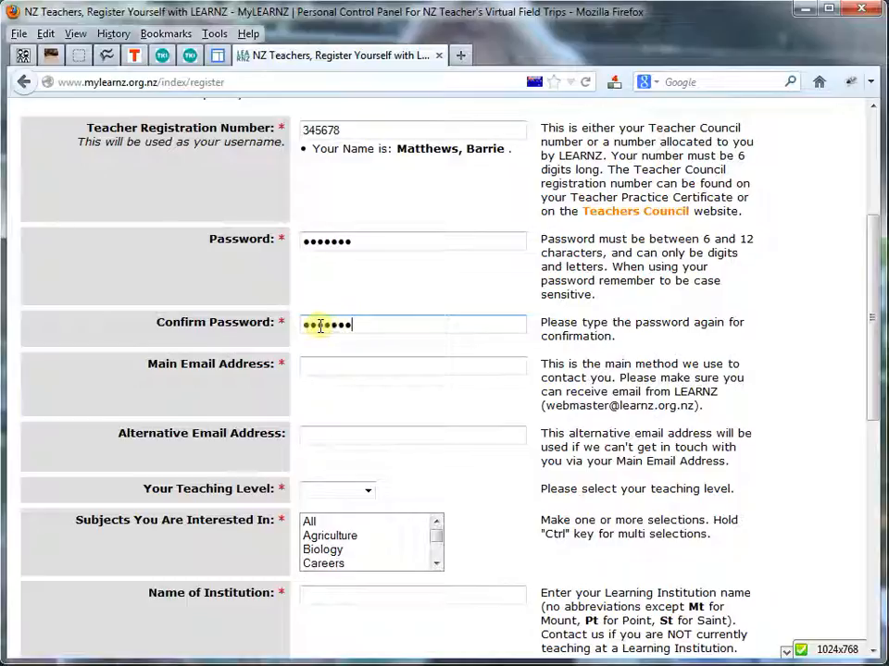
left_click(412, 364)
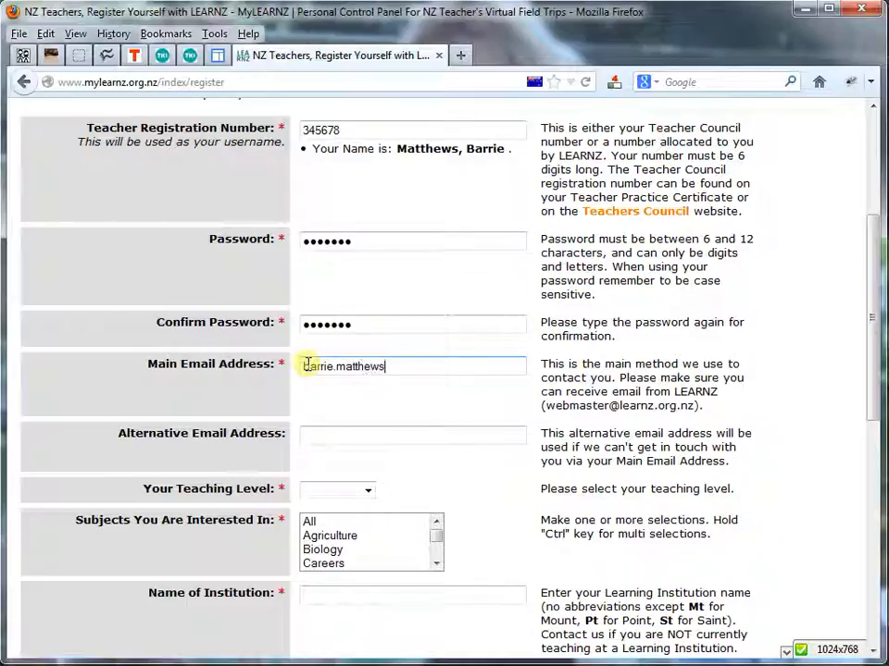
type("@core")
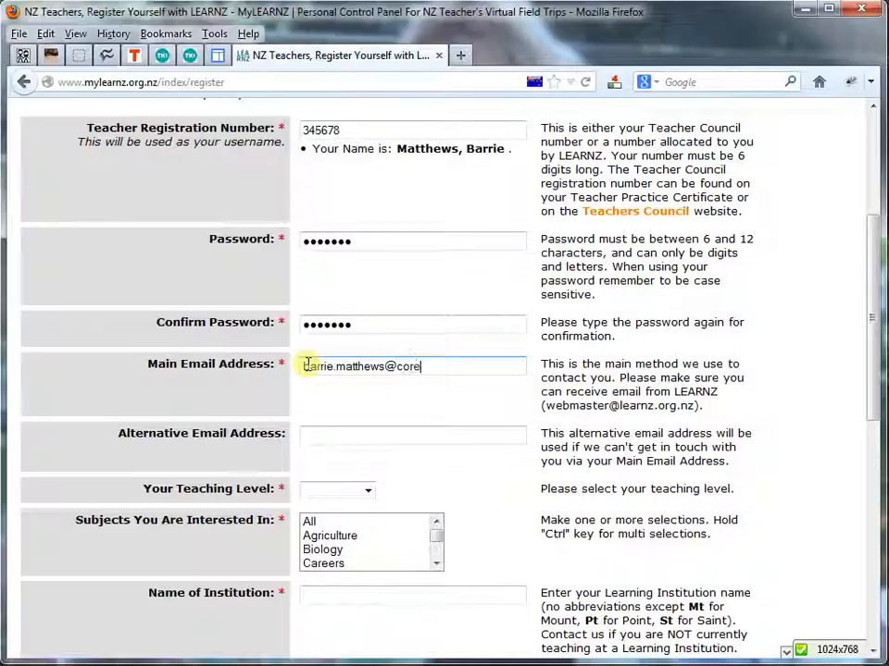
type("-ed.o")
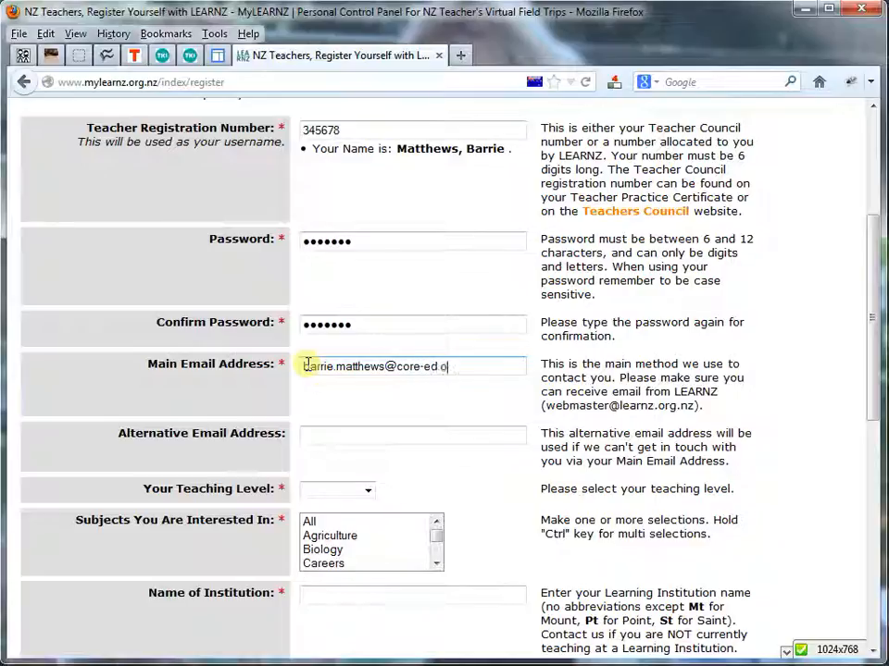
type("rg")
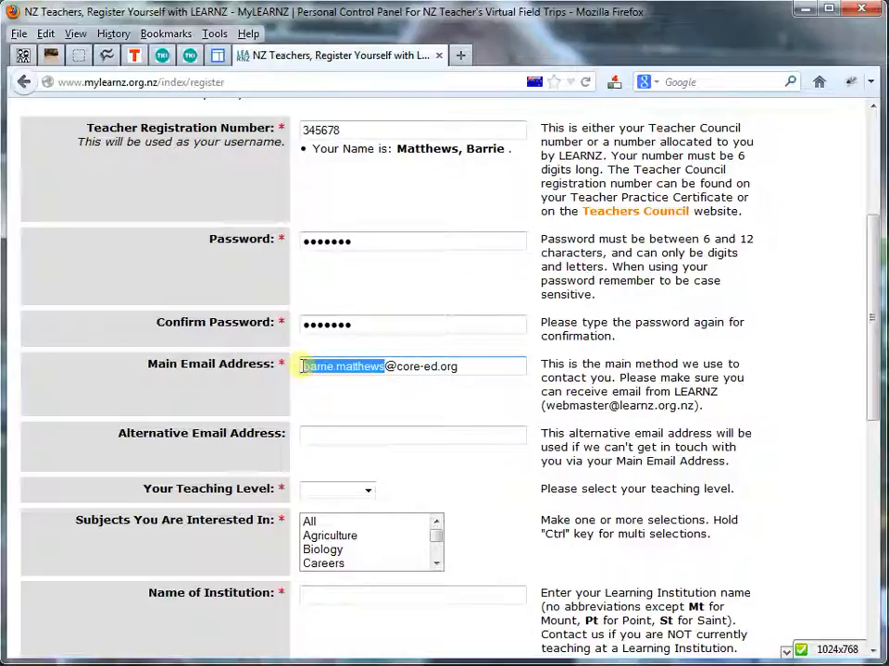
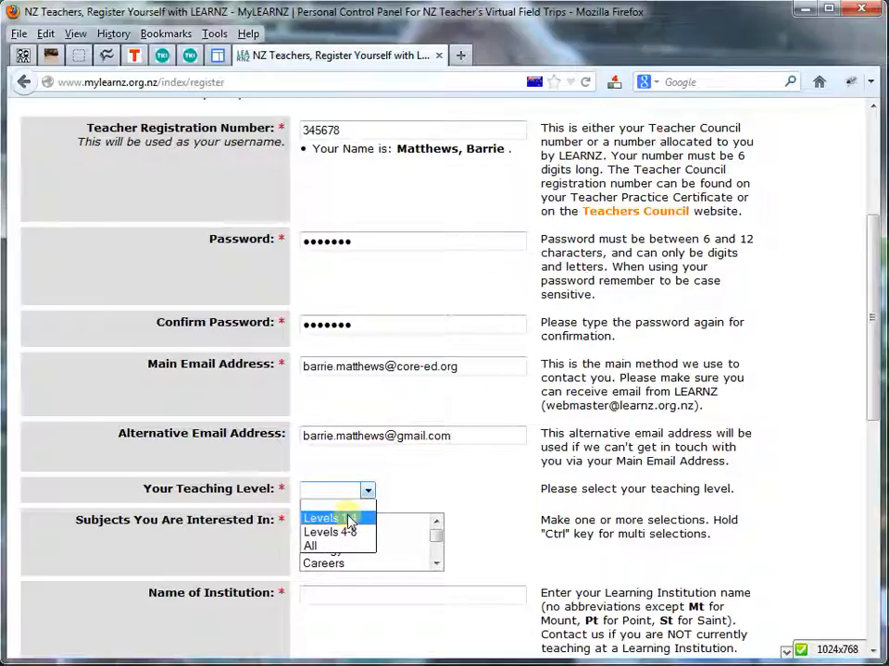
- Set teaching level to Levels 1-4 and select Science and Social Studies as subjects
left_click(331, 517)
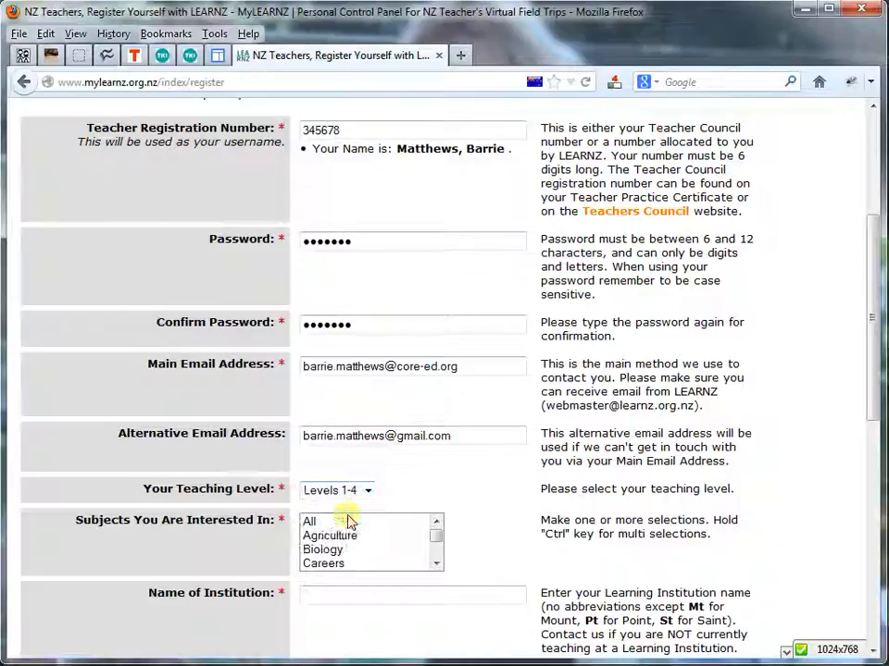
scroll("down", 3)
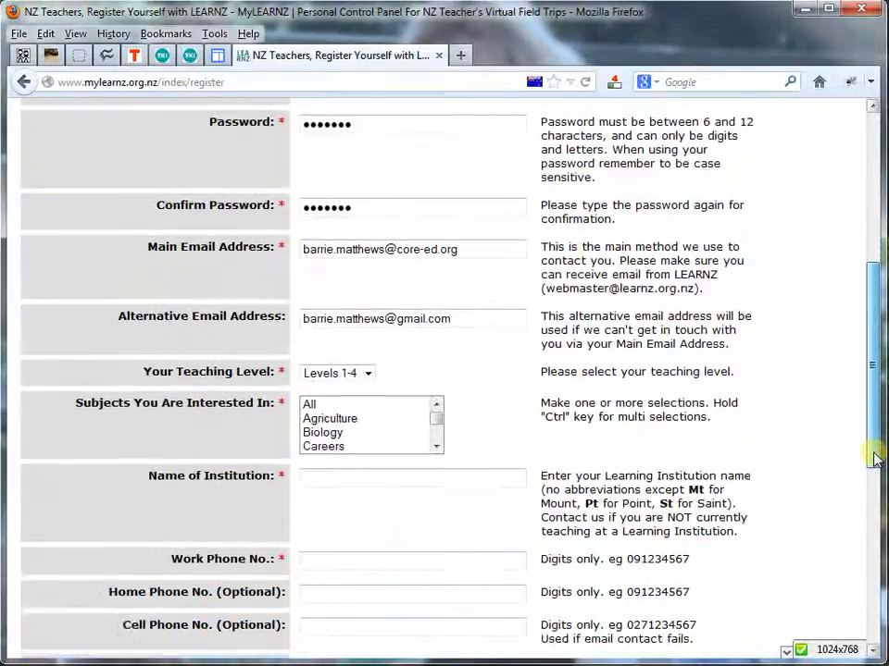
scroll("down", 3)
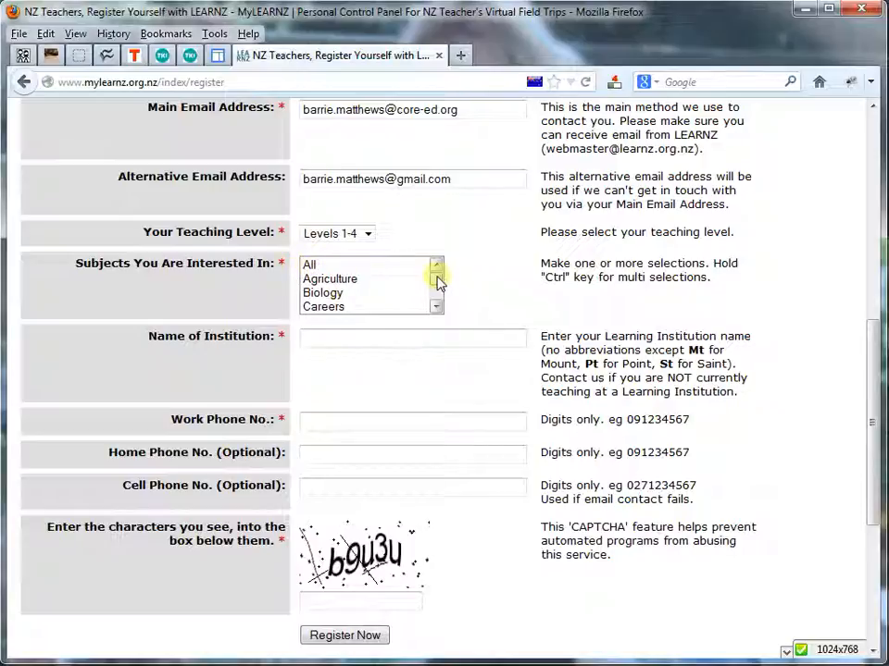
left_click(436, 284)
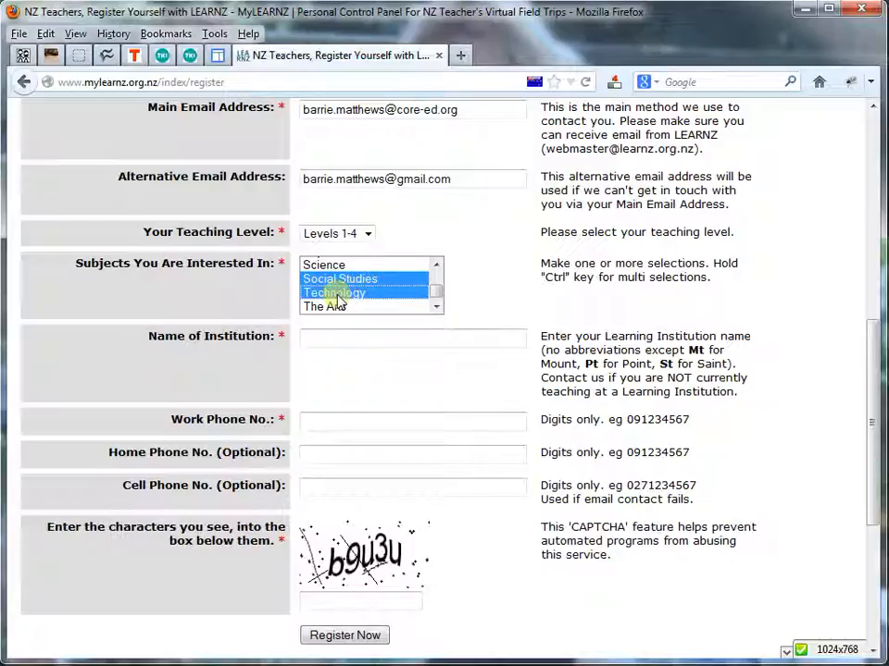
left_click(340, 279)
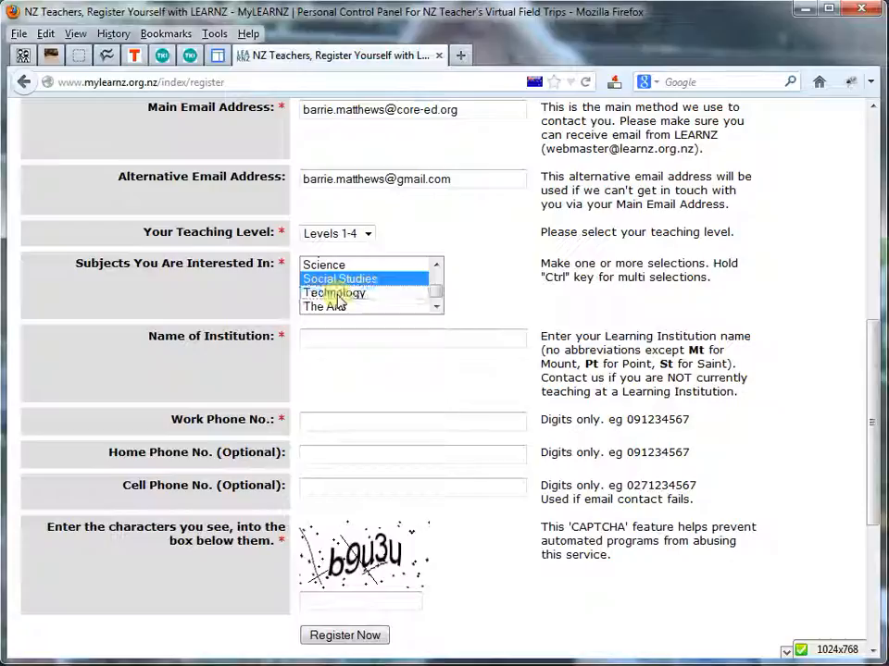
left_click(323, 263)
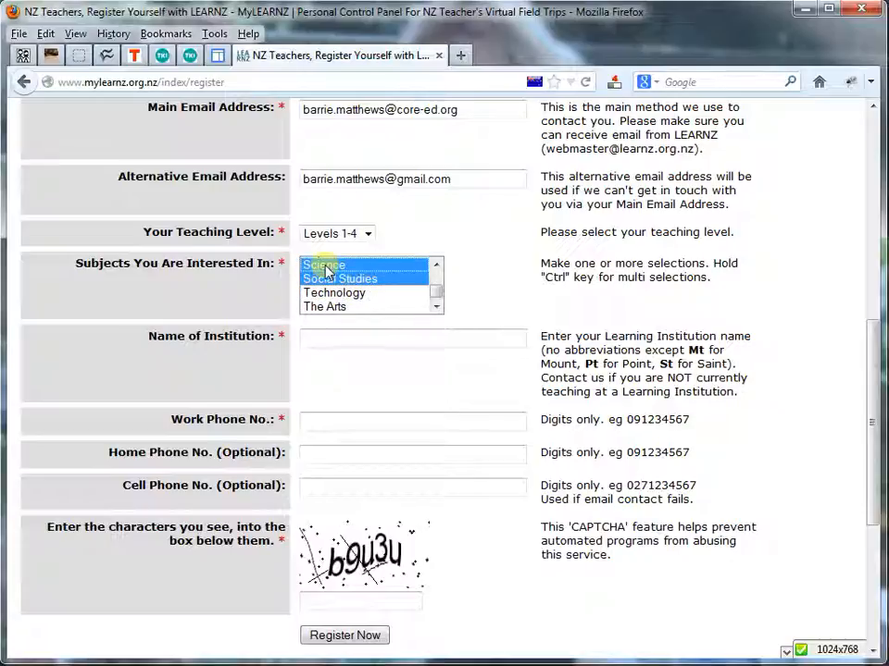
left_click(412, 338)
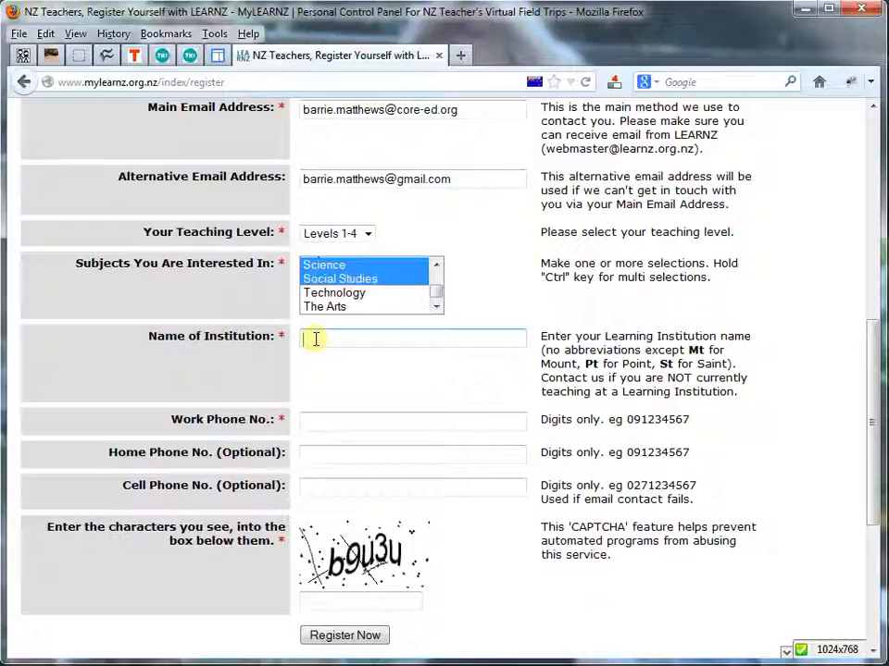
- Set the institution to Burnside Primary School from the suggestions
type("Burns")
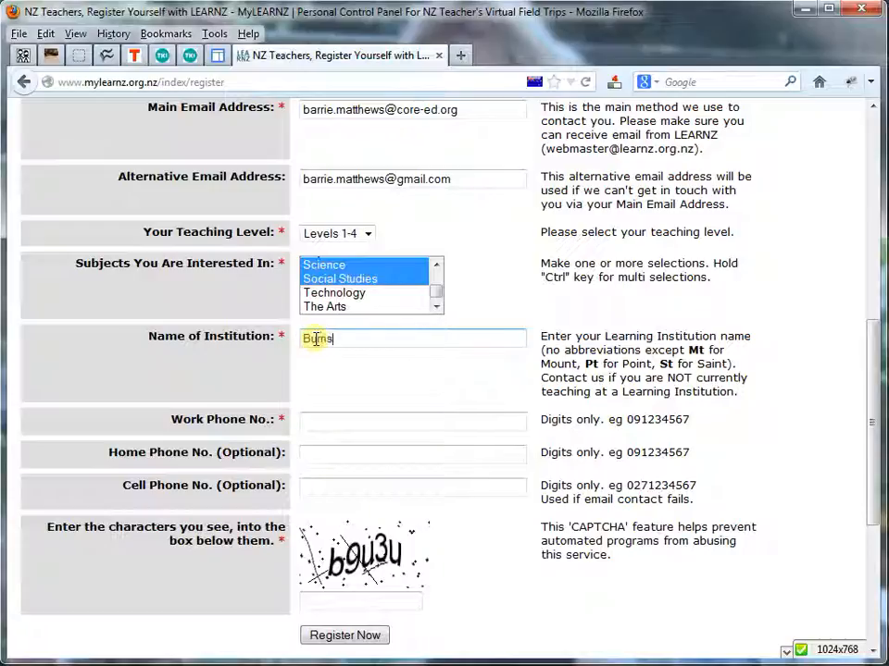
type("ide")
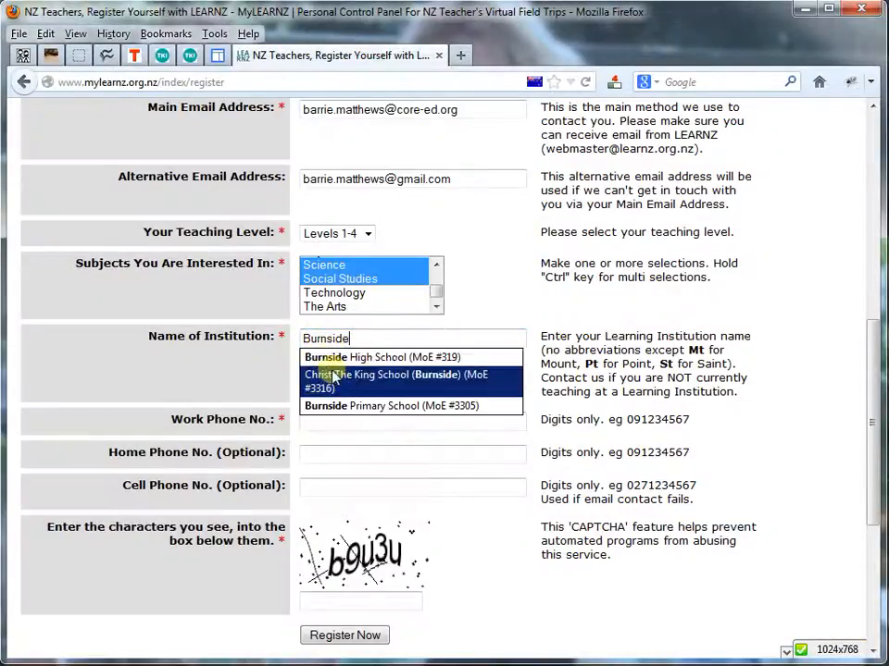
left_click(391, 405)
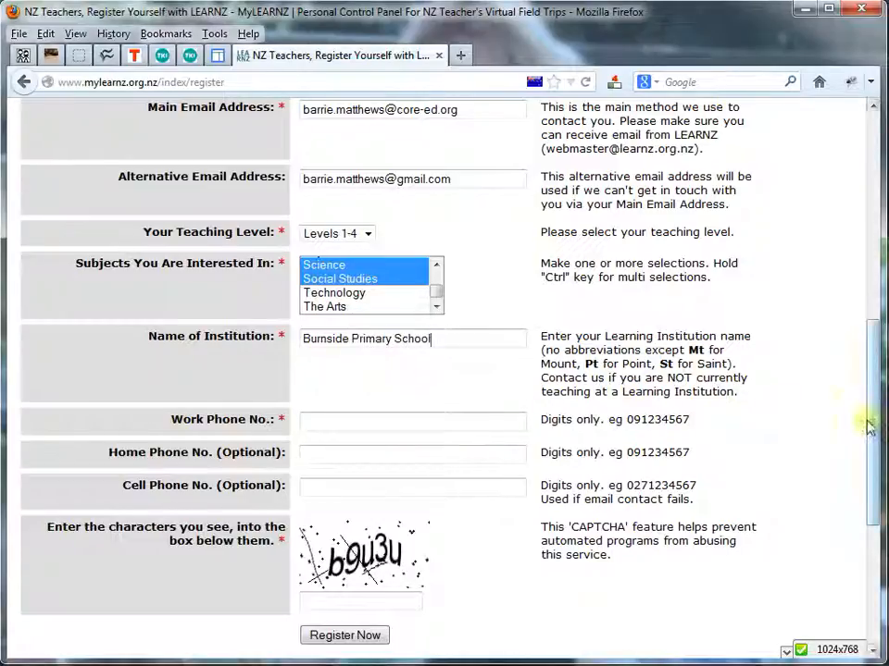
- Enter the work phone number and the CAPTCHA characters
scroll("down", 3)
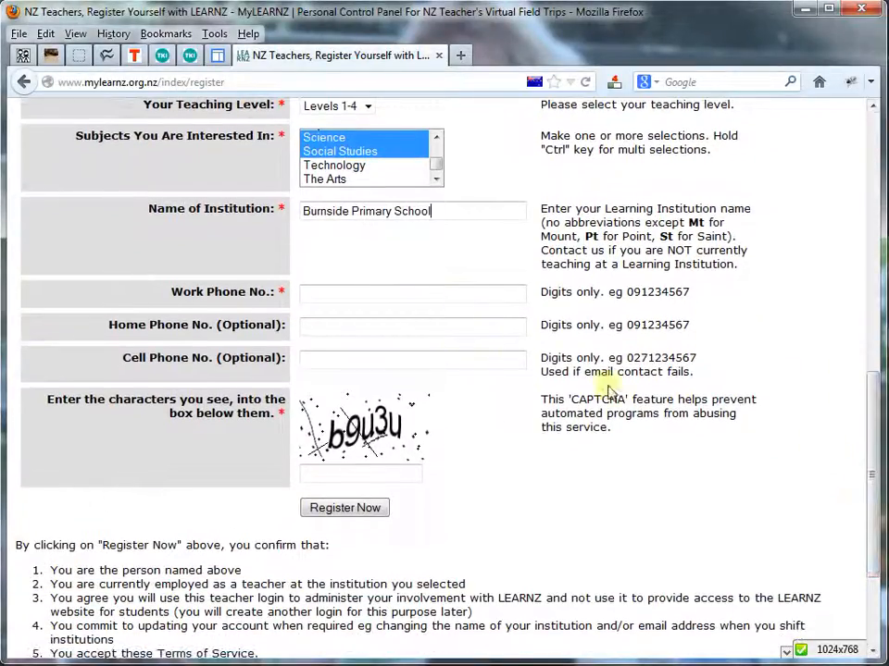
left_click(412, 294)
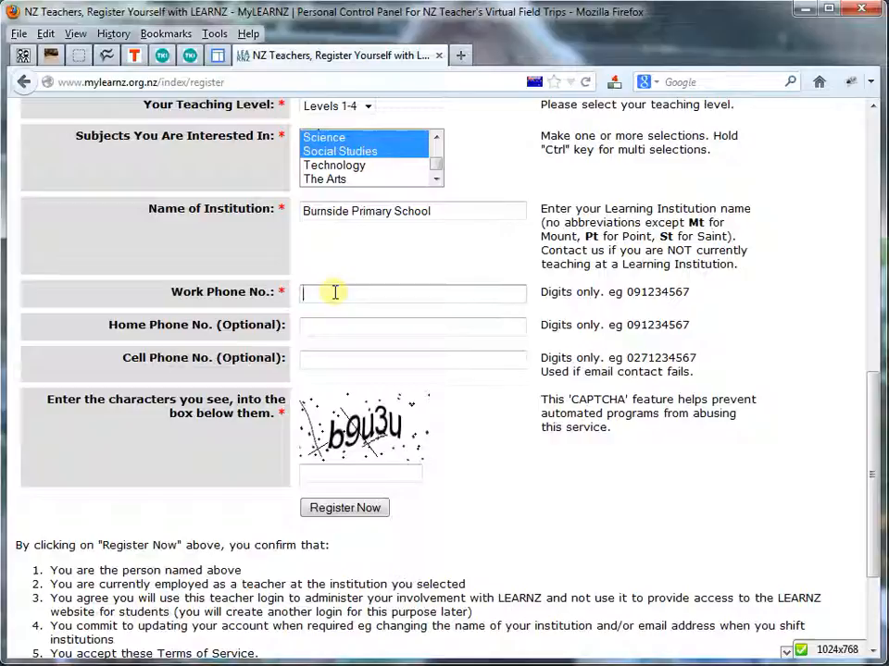
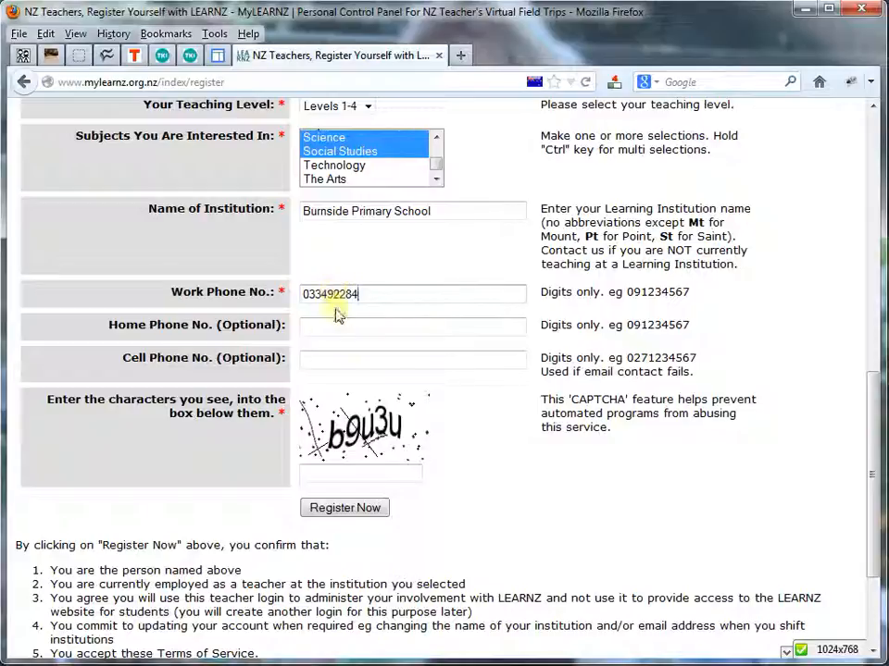
left_click(360, 473)
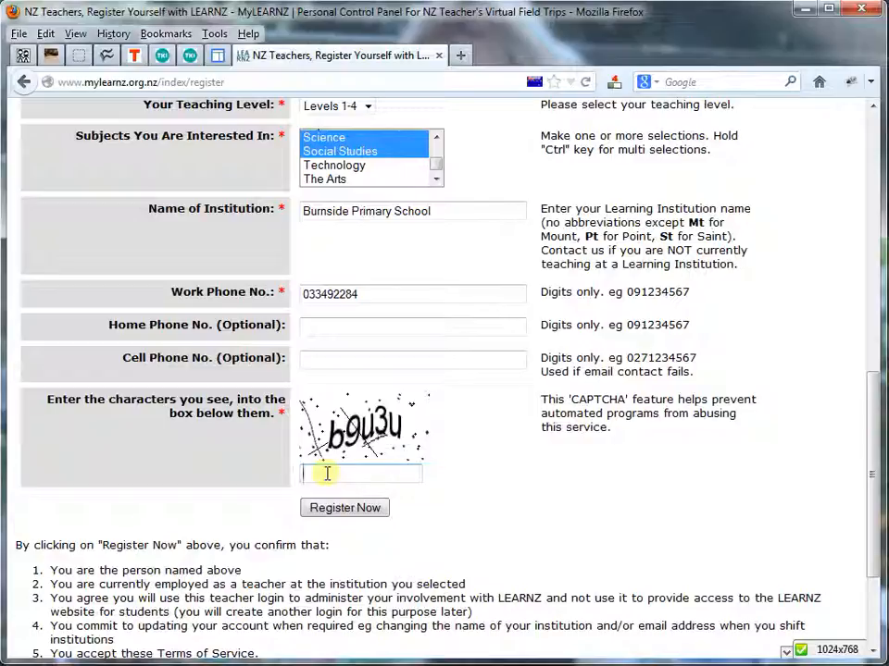
type("b9")
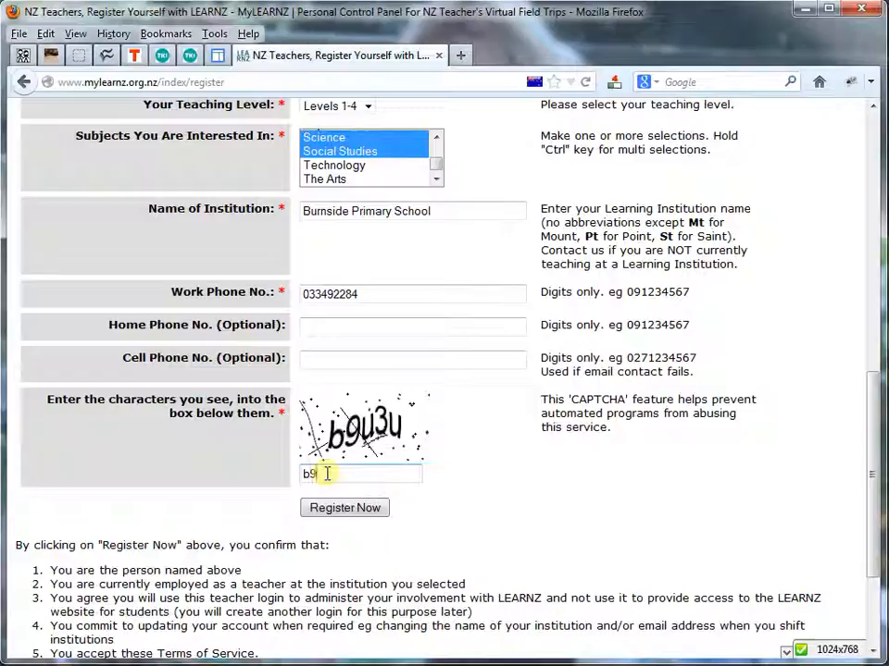
type("u3")
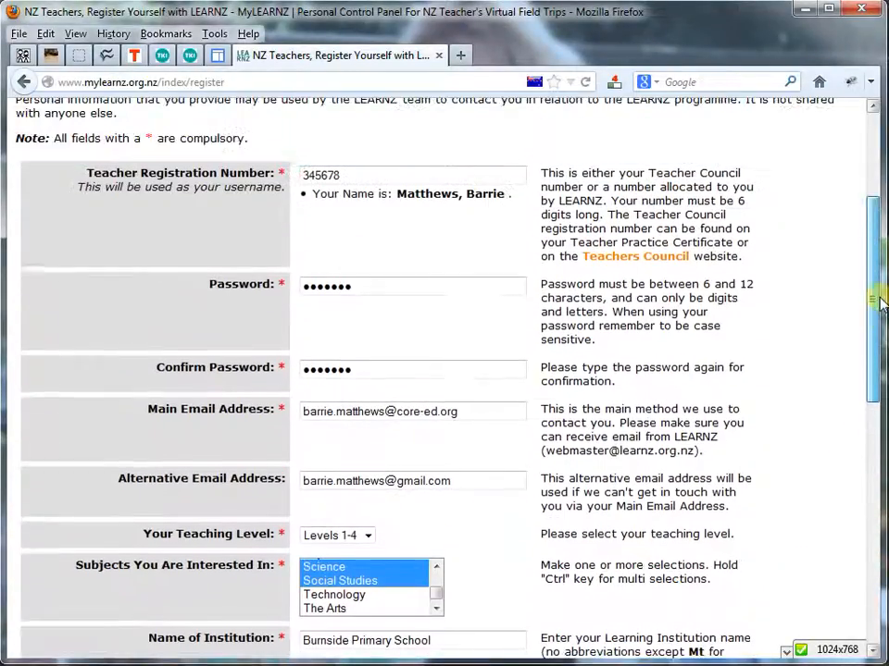
- Submit the form, which reloads with a missing email address error
scroll("down", 3)
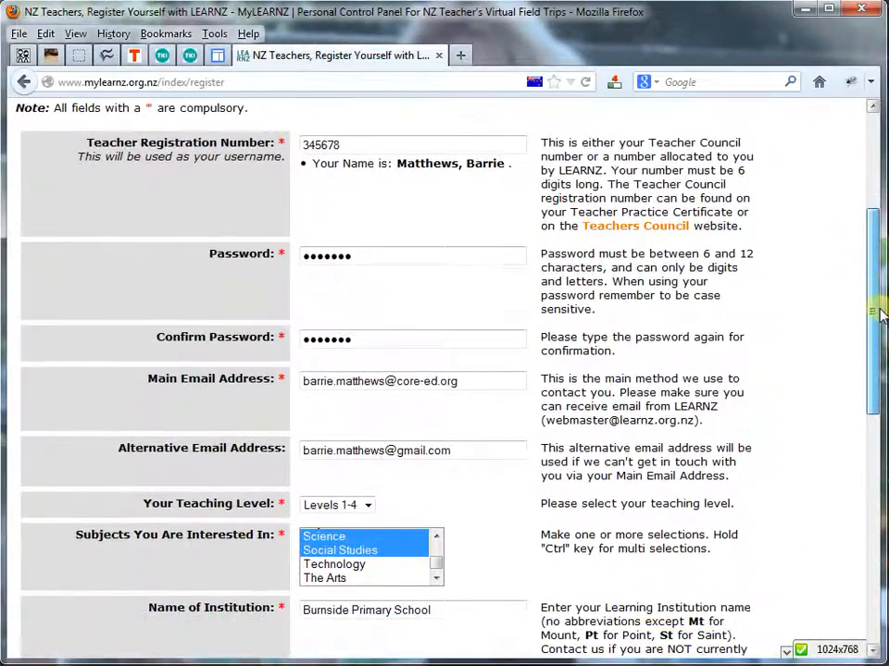
scroll("down", 3)
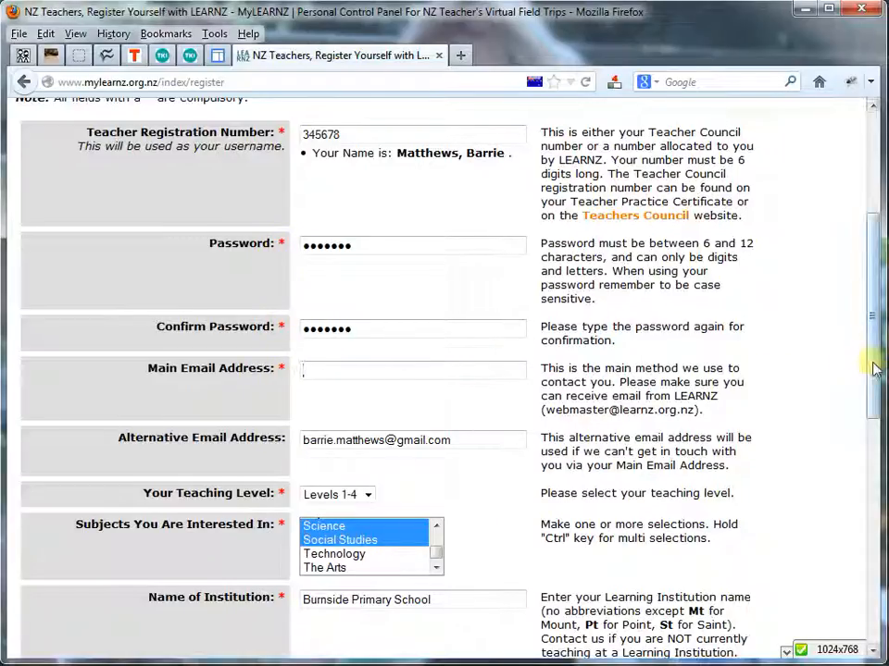
scroll("down", 3)
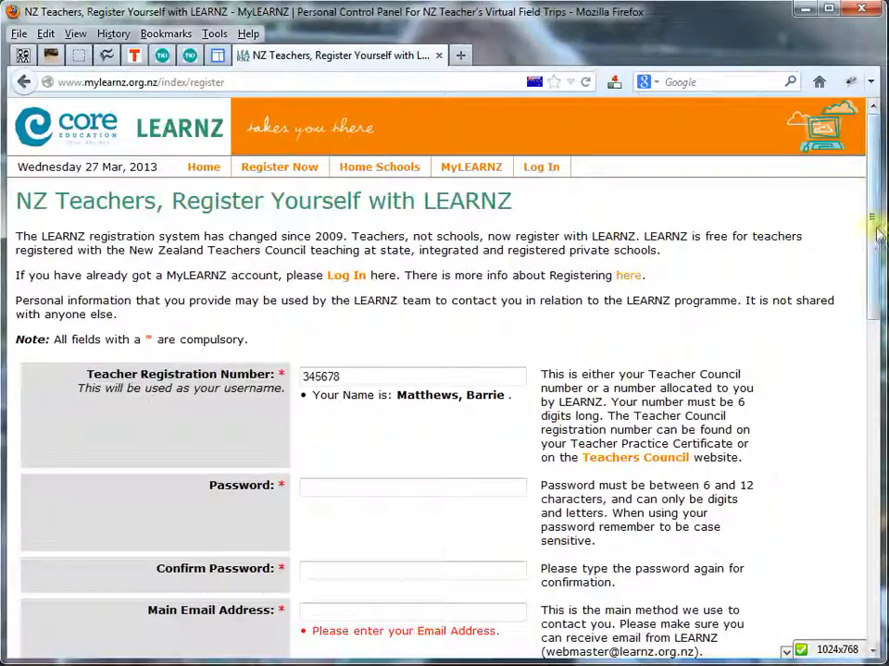
scroll("down", 3)
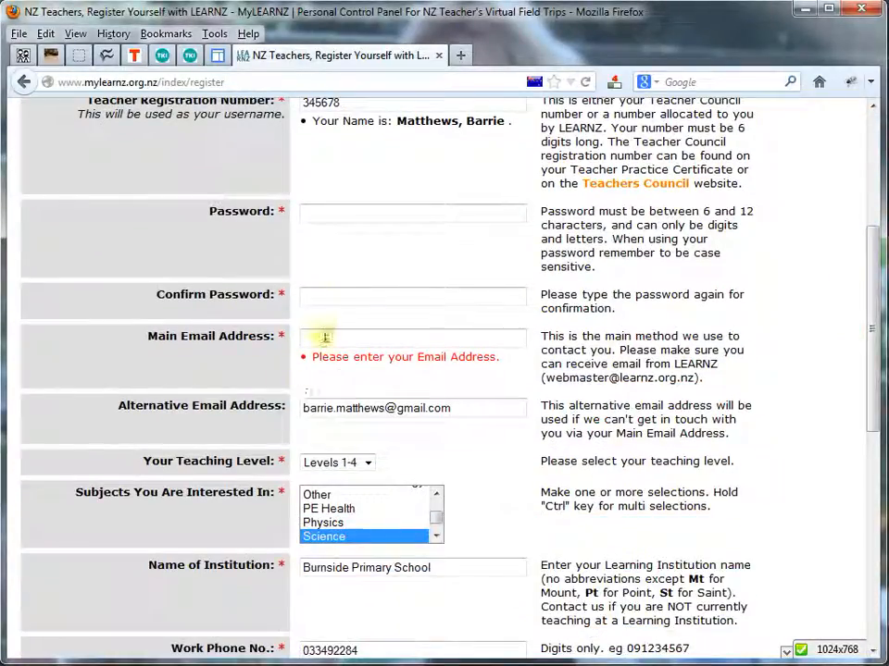
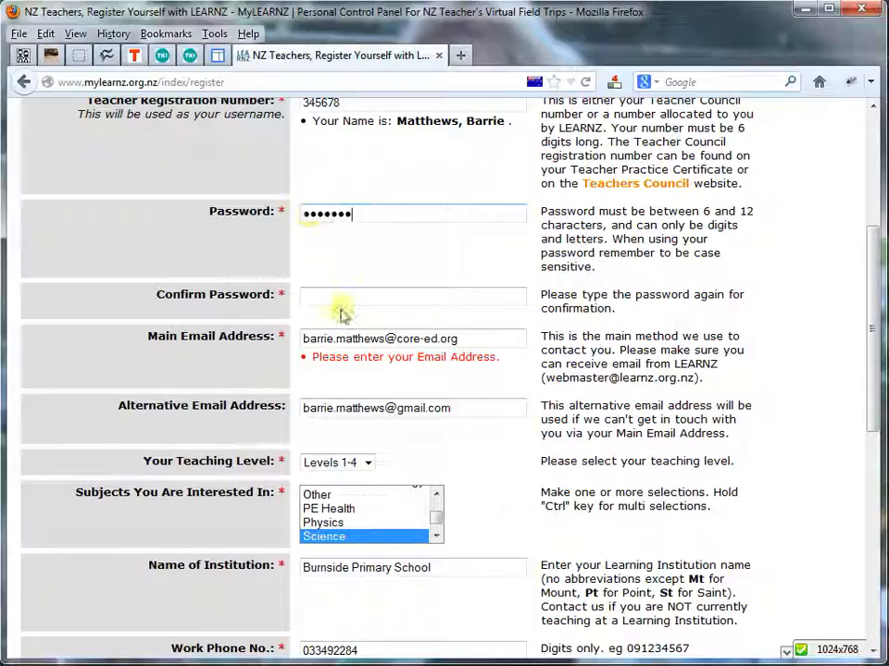
type("••••")
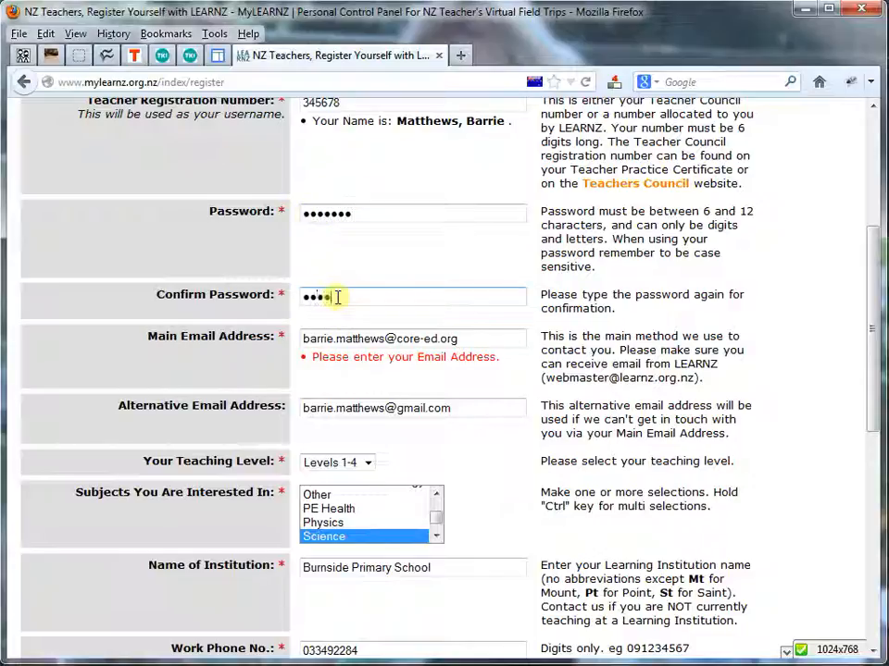
type("••")
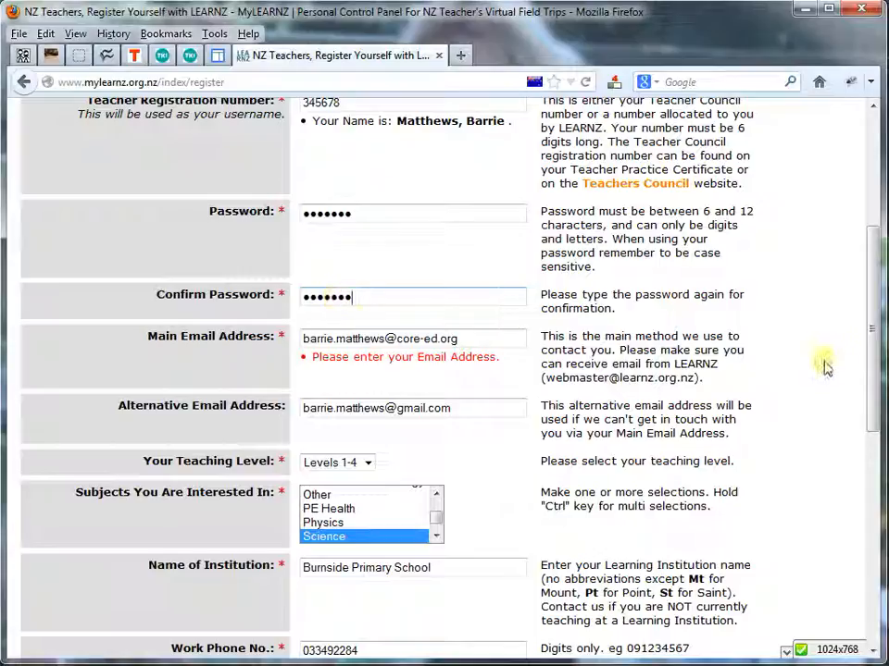
- Enter CAPTCHA q6h9h and submit the teacher registration
scroll("down", 3)
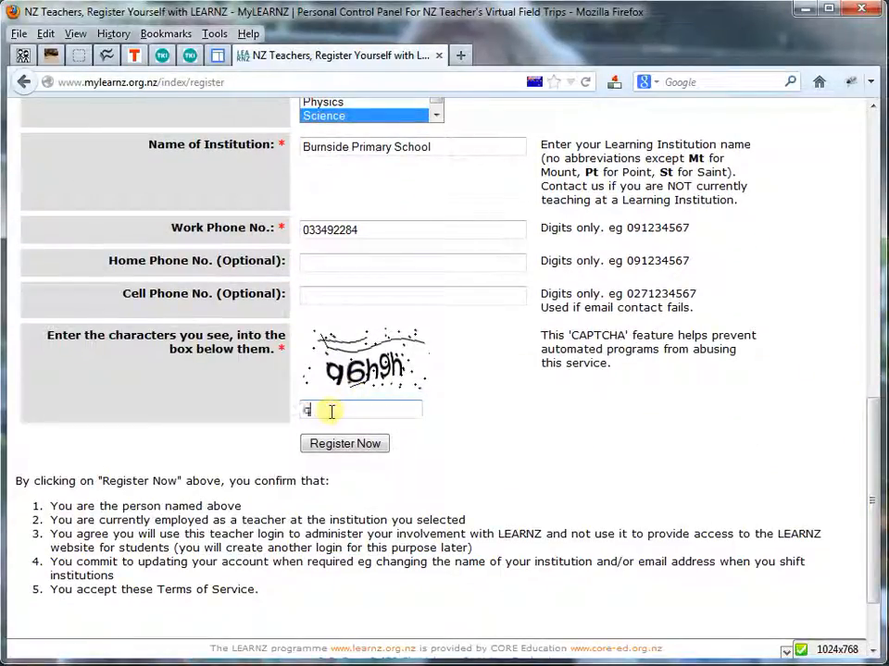
type("q9")
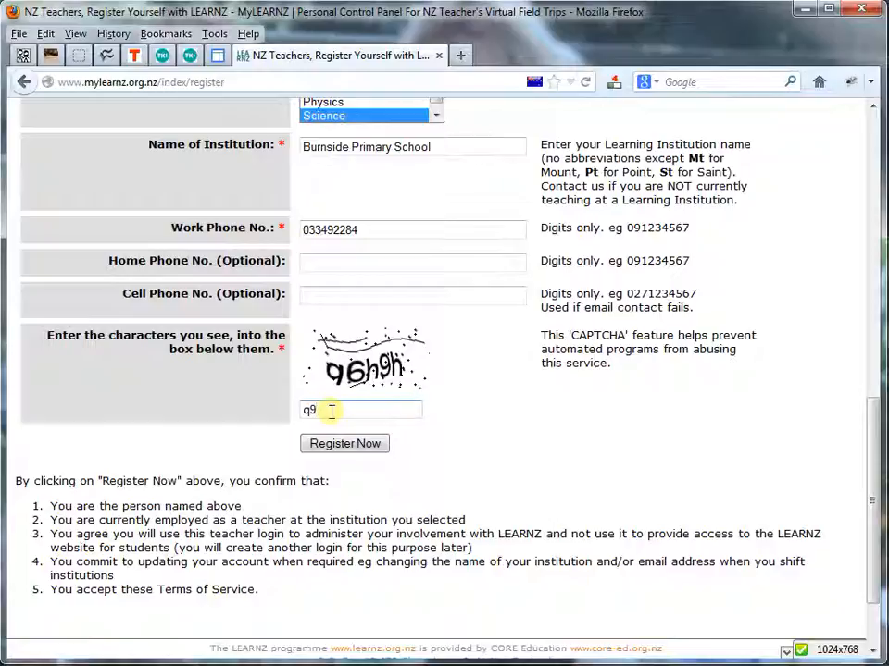
type("6h9h")
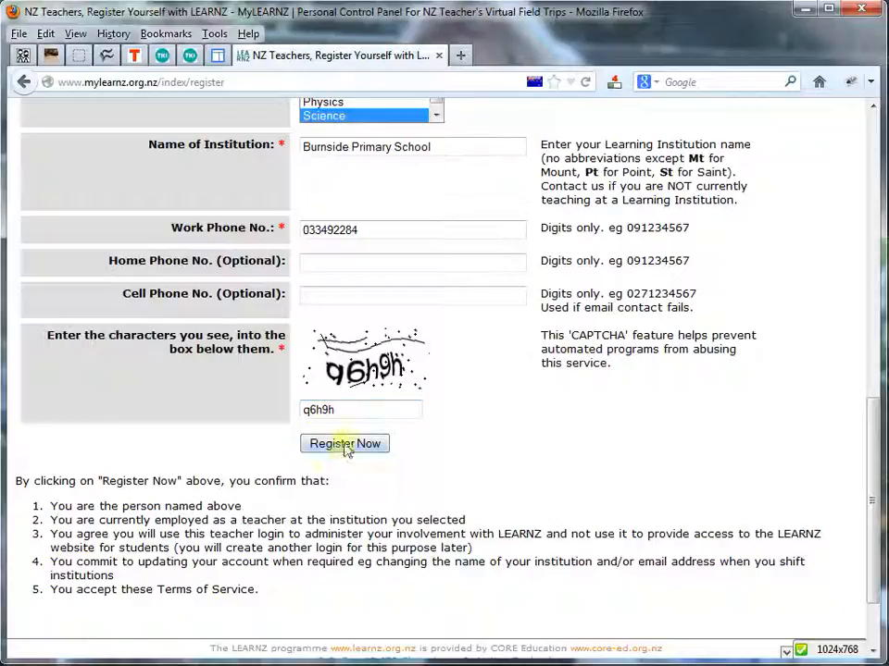
left_click(345, 445)
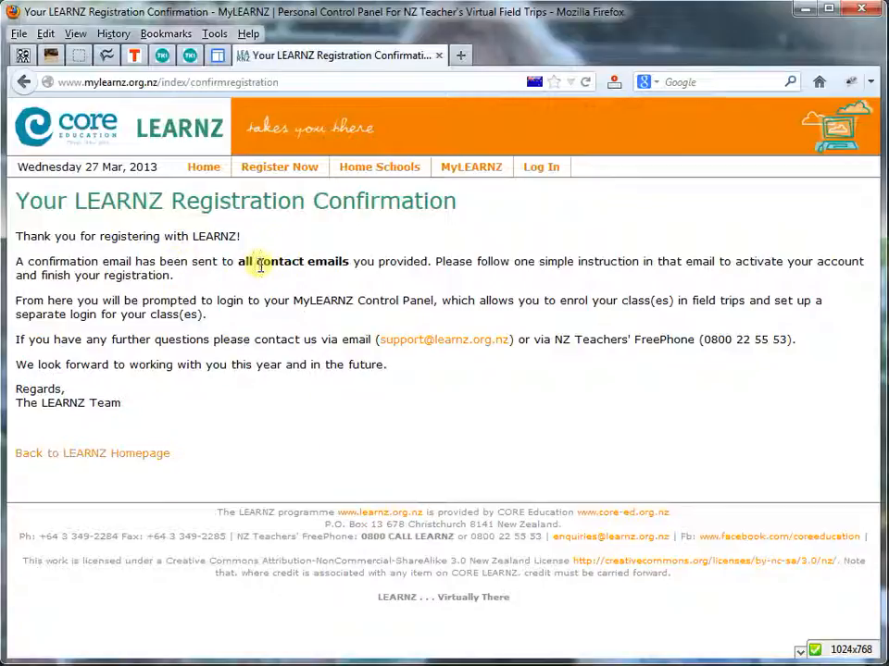
- Read the LEARNZ Registration Confirmation page's activation-email and Control Panel login instructions
double_click(62, 261)
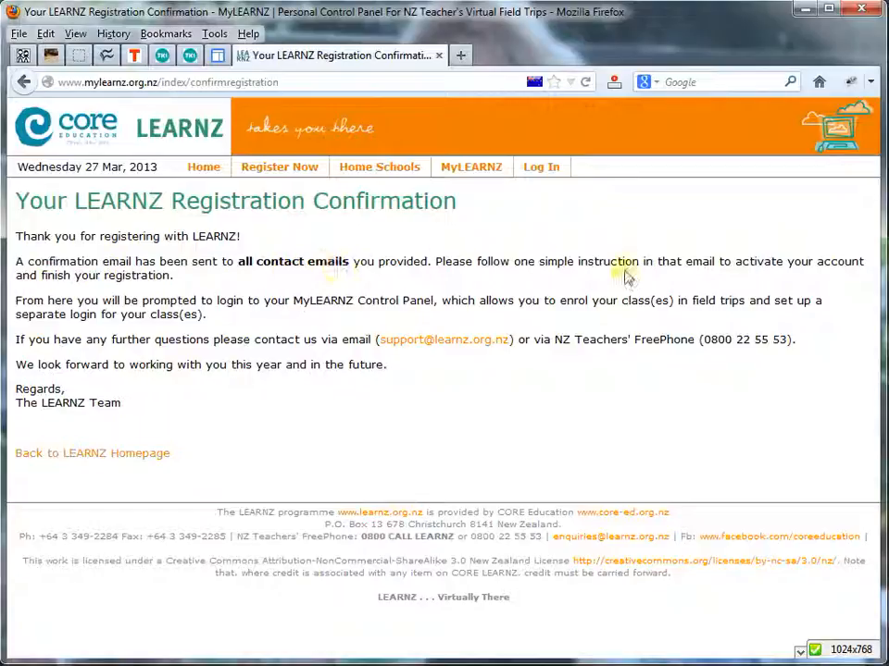
mouse_move(387, 291)
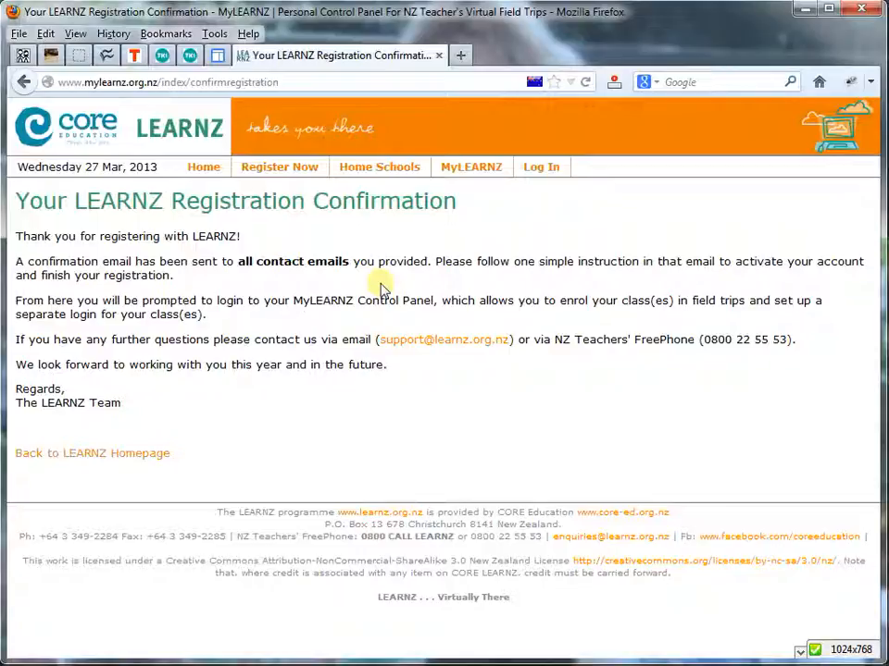
mouse_move(634, 281)
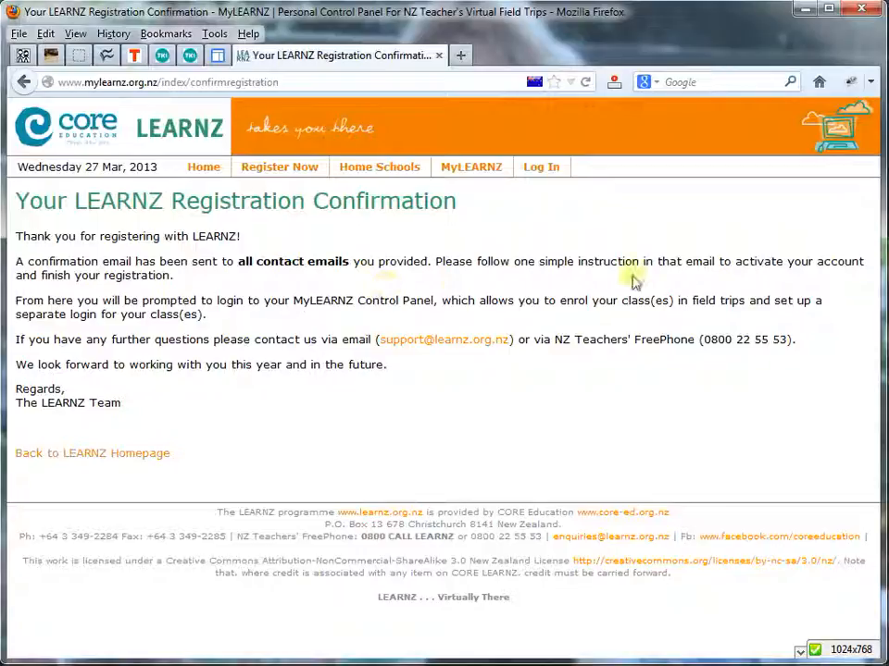
mouse_move(749, 268)
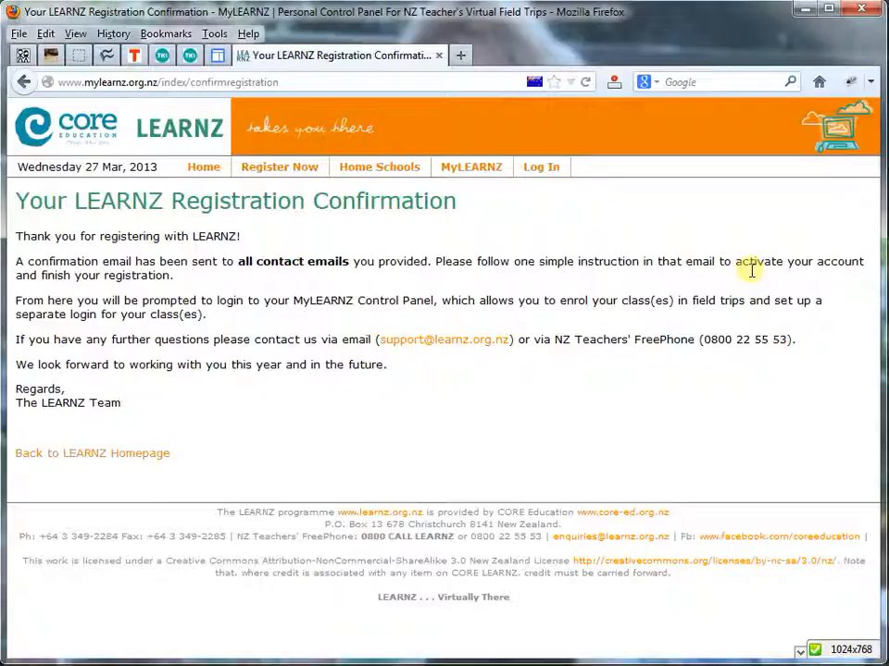
mouse_move(241, 299)
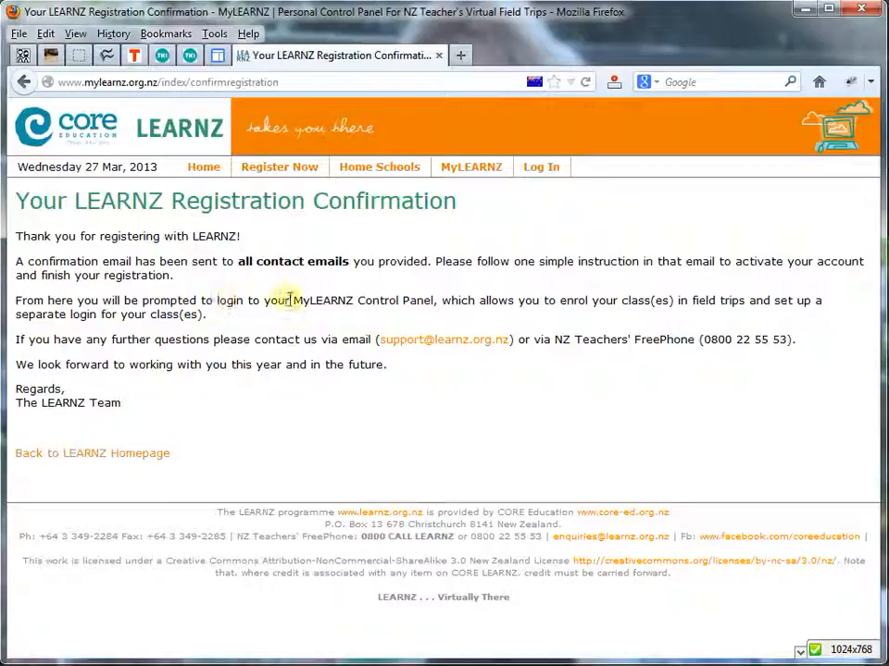
double_click(323, 299)
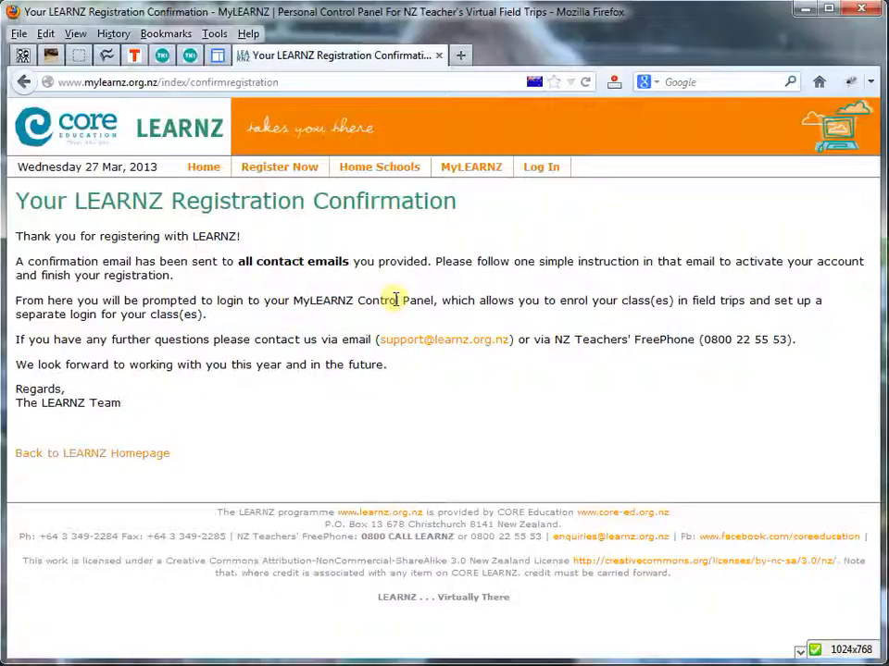
mouse_move(405, 374)
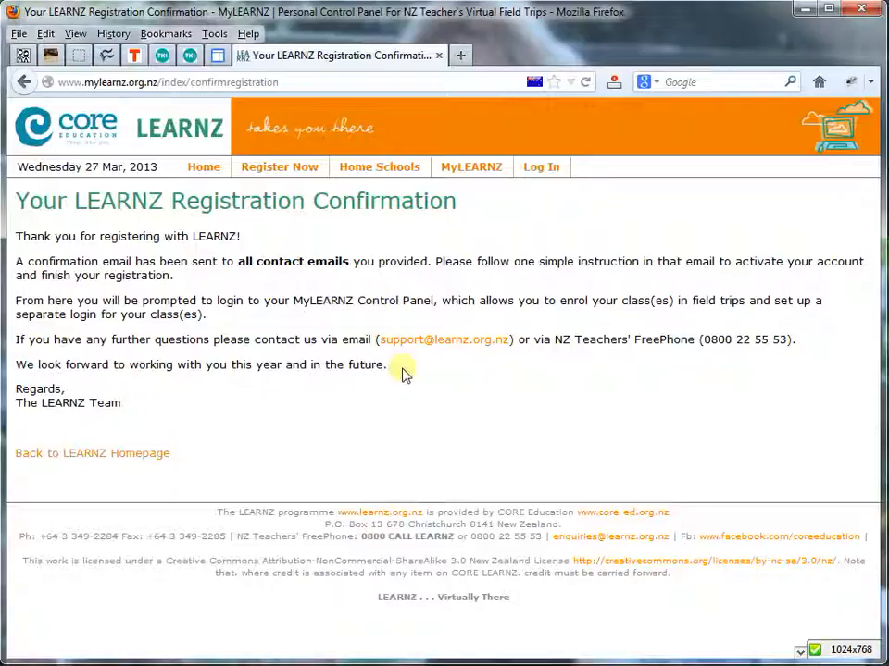
mouse_move(412, 367)
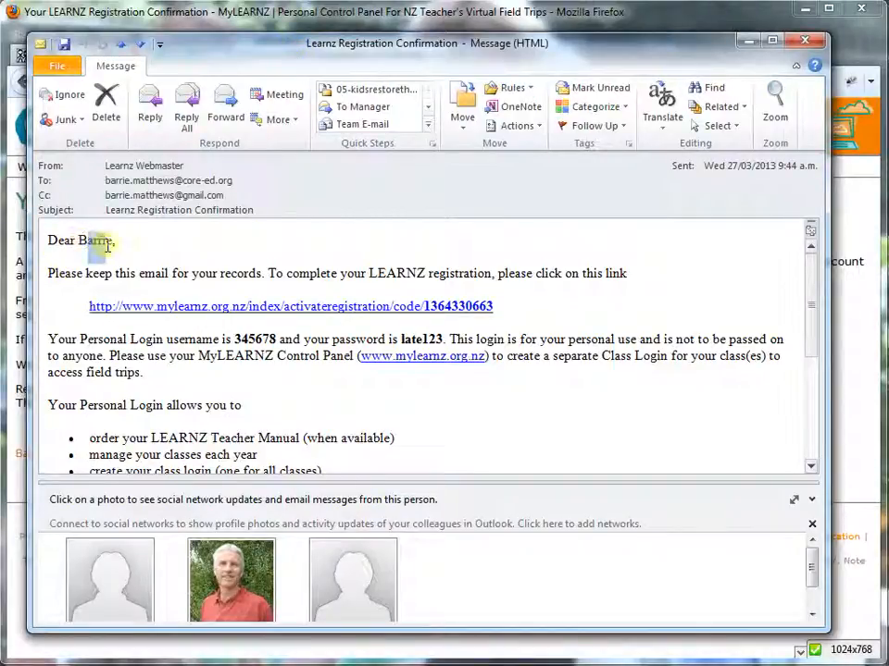
mouse_move(229, 314)
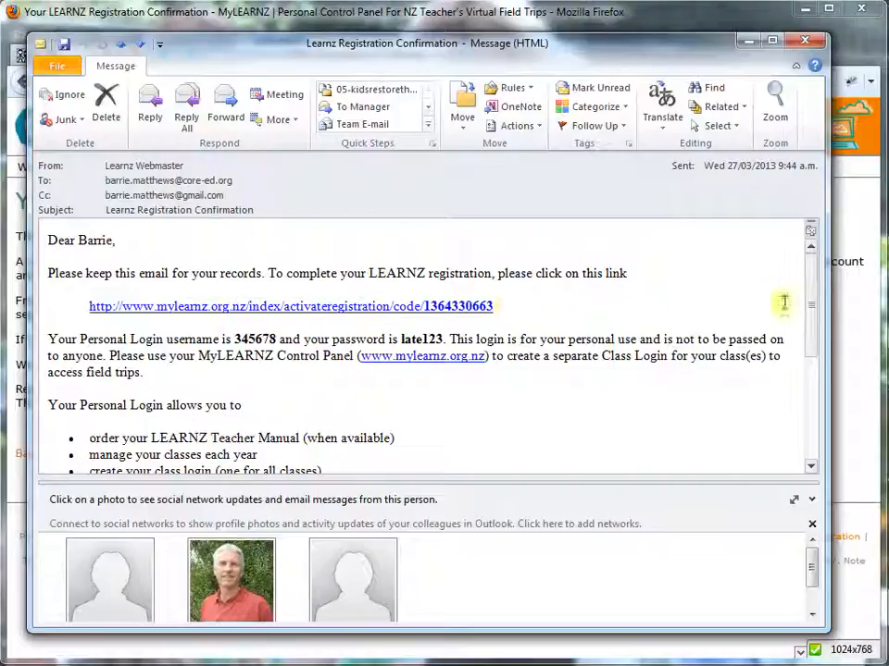
- Open the Learnz Registration Confirmation email in Outlook
scroll("down", 3)
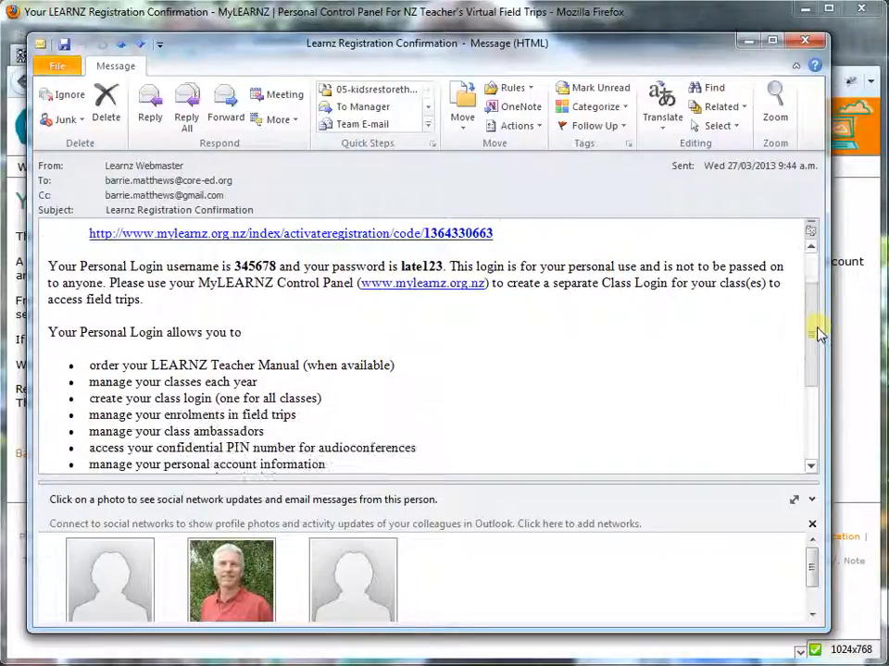
double_click(421, 266)
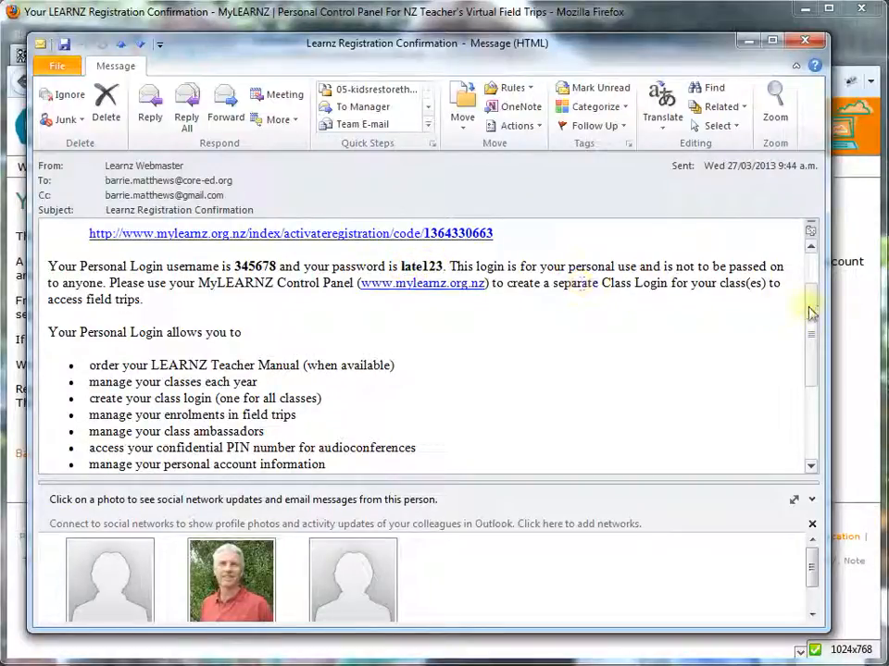
double_click(410, 267)
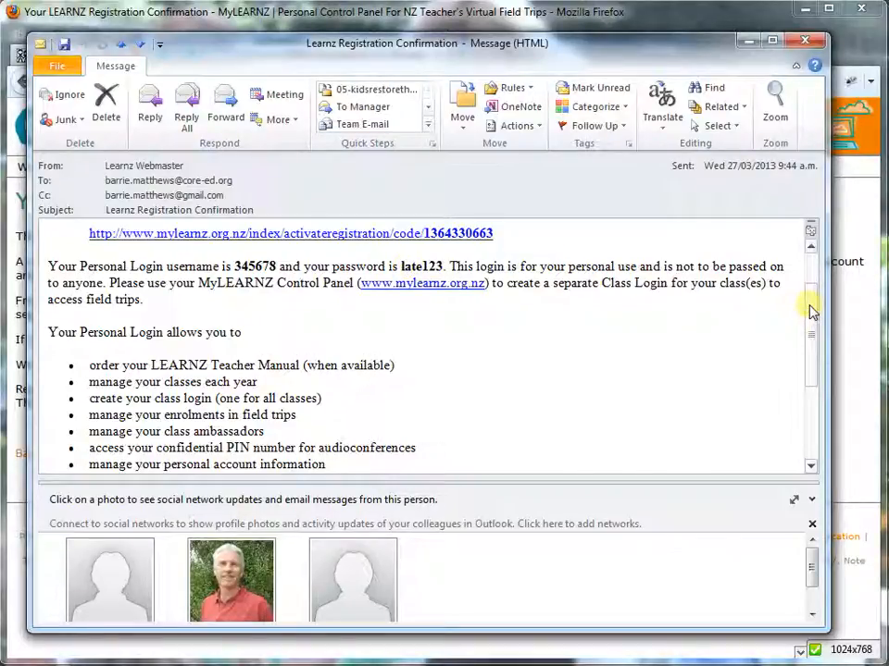
- Read the email down to the signature, past the activation link and login details
scroll("down", 3)
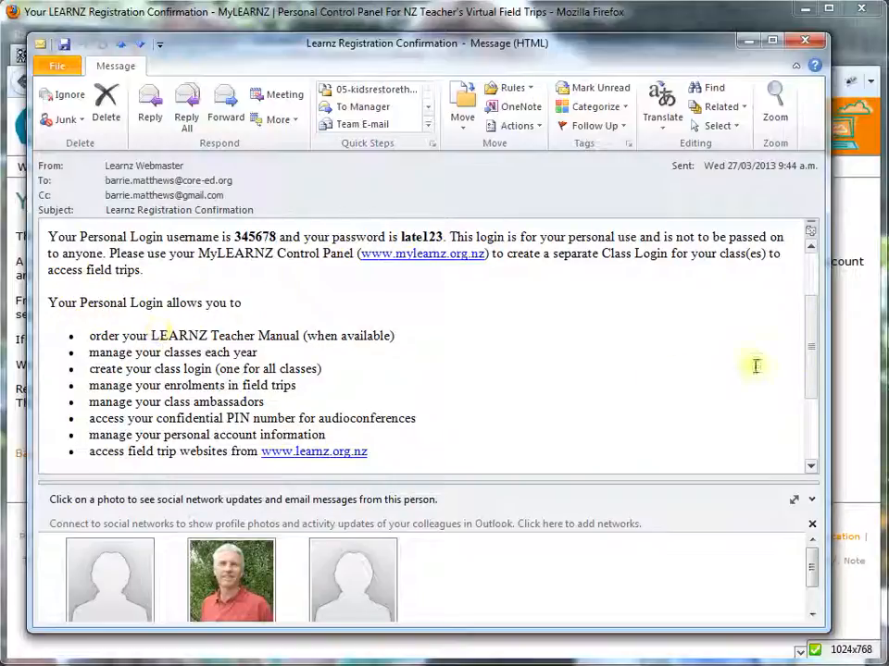
scroll("down", 3)
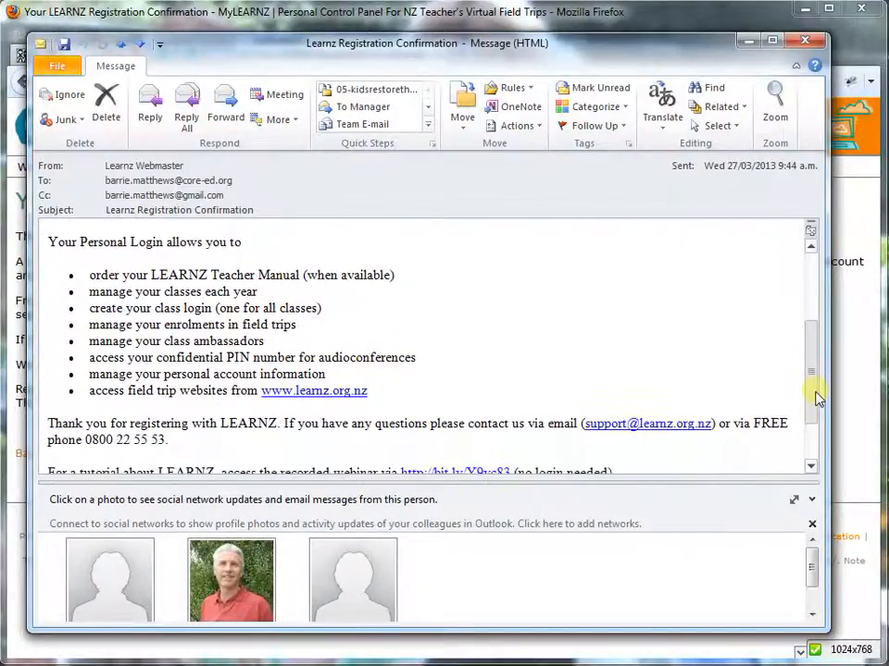
scroll("down", 3)
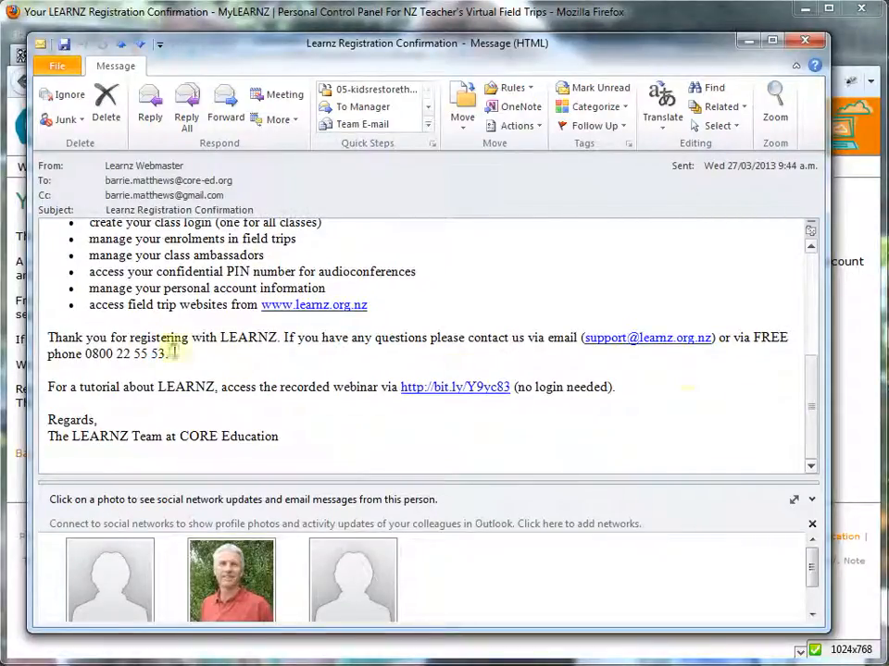
double_click(155, 353)
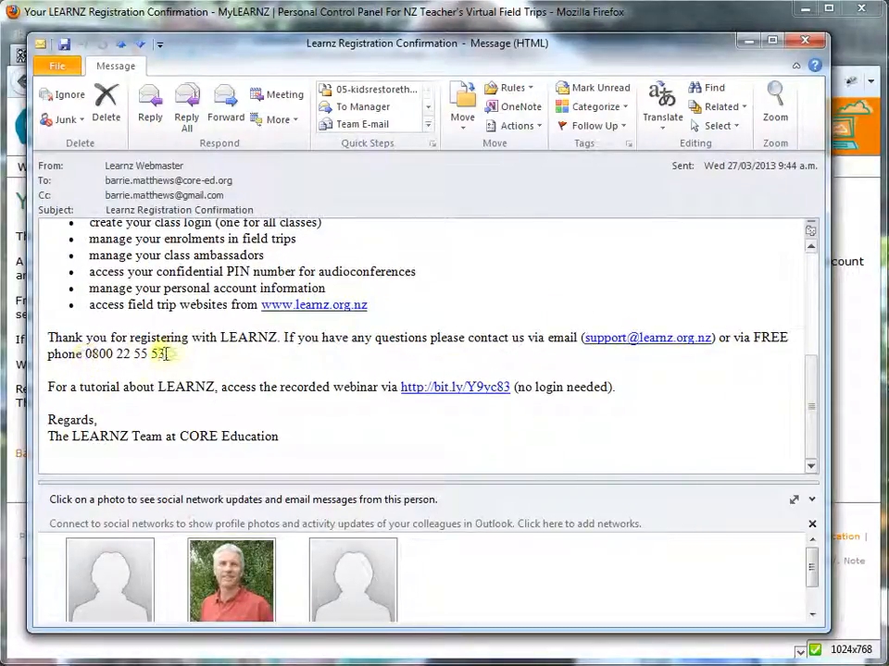
mouse_move(634, 341)
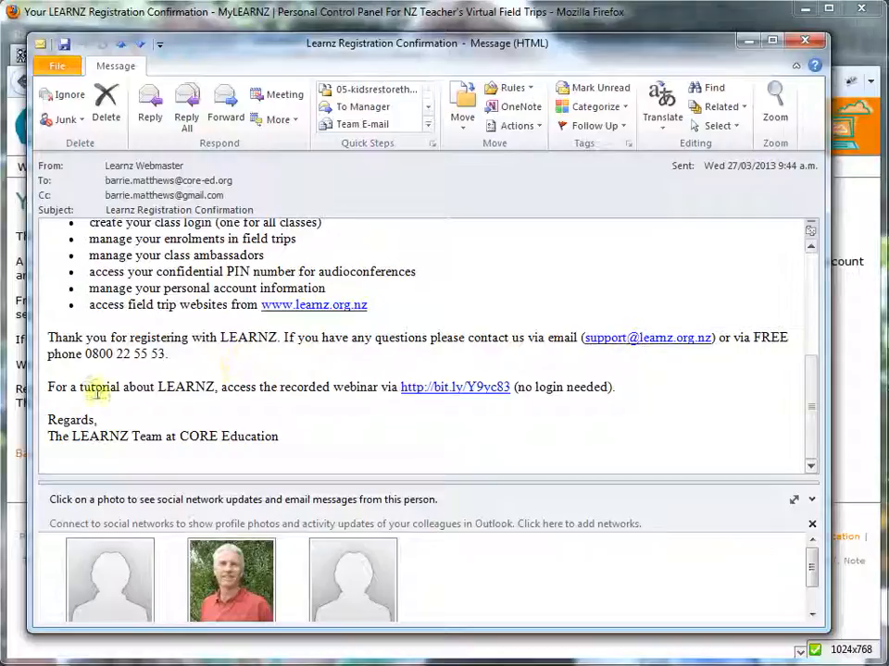
mouse_move(429, 392)
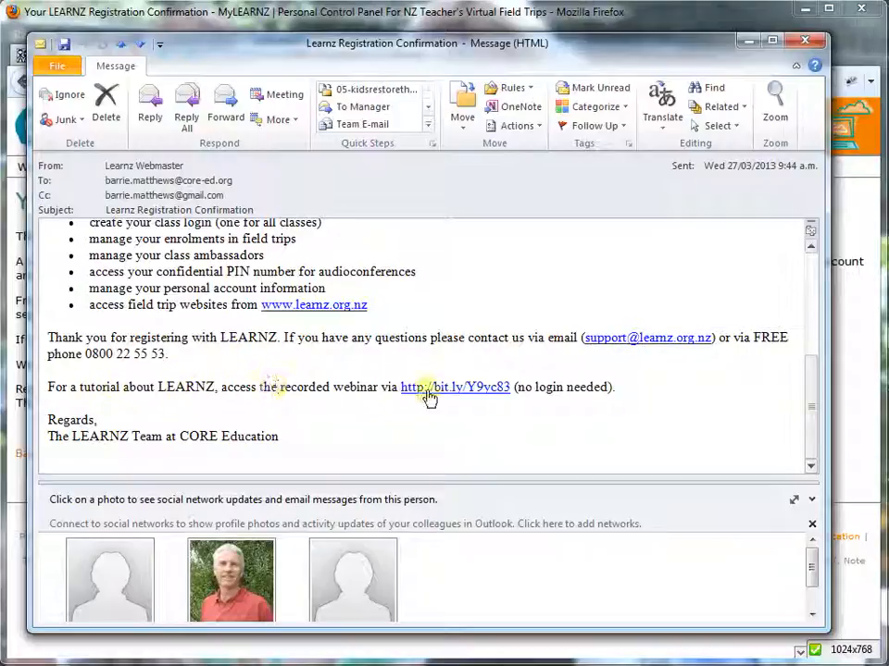
mouse_move(447, 393)
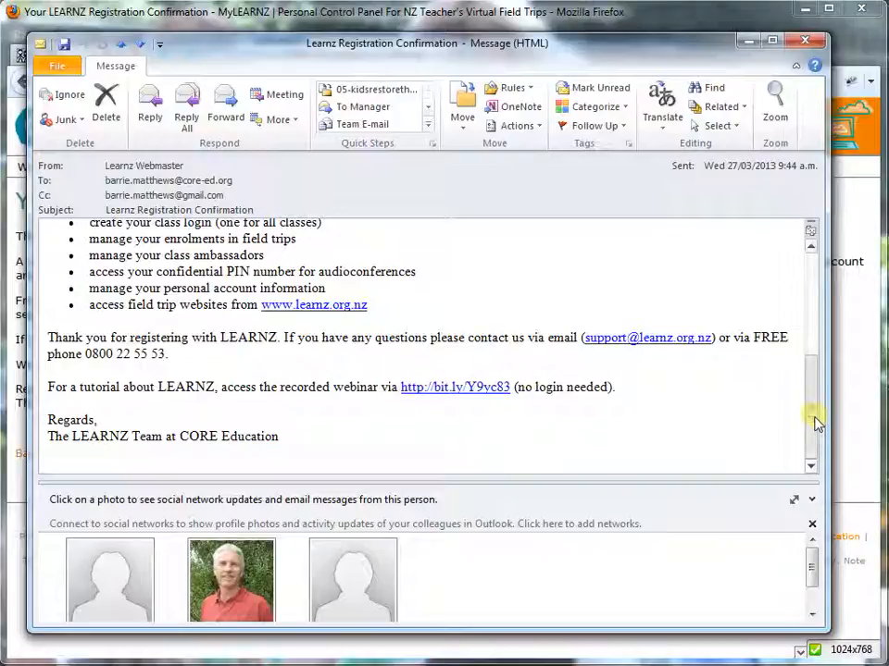
mouse_move(812, 412)
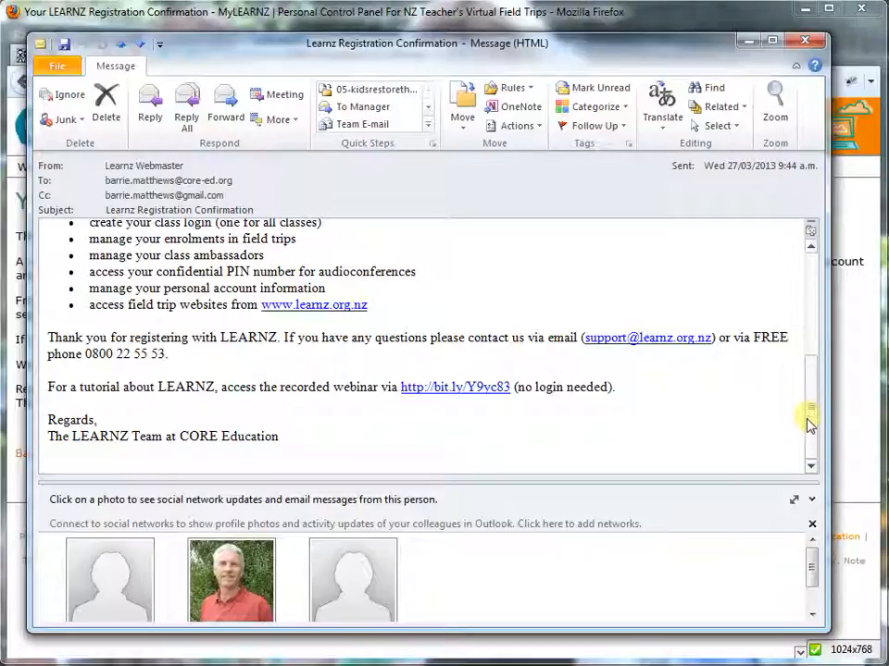
mouse_move(812, 425)
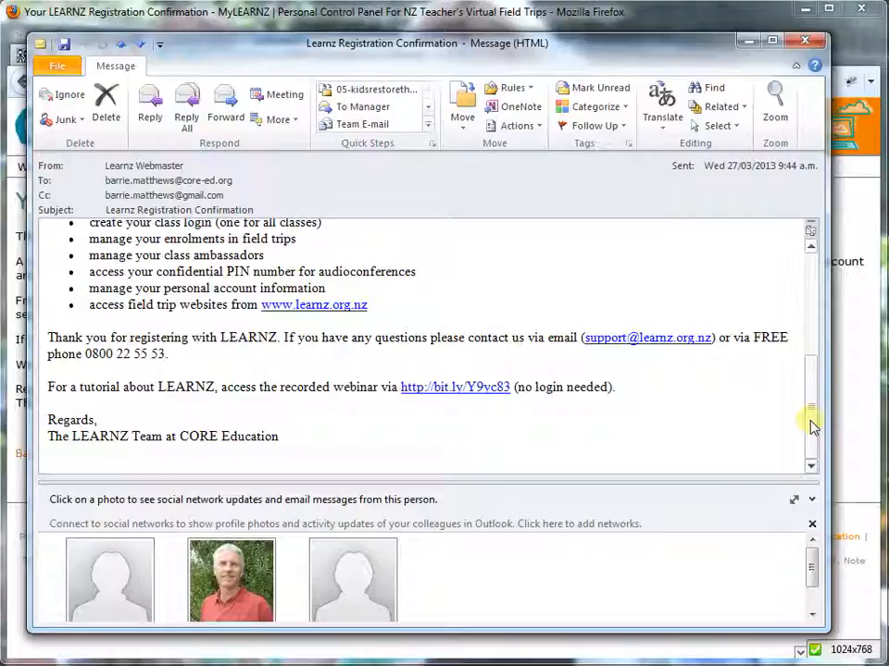